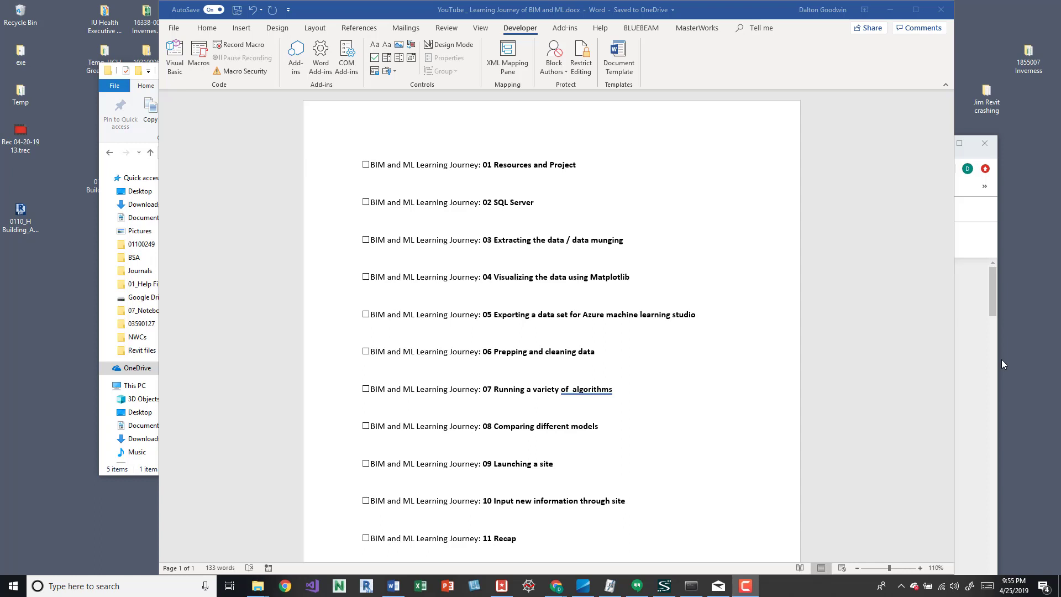
mouse_move(940, 553)
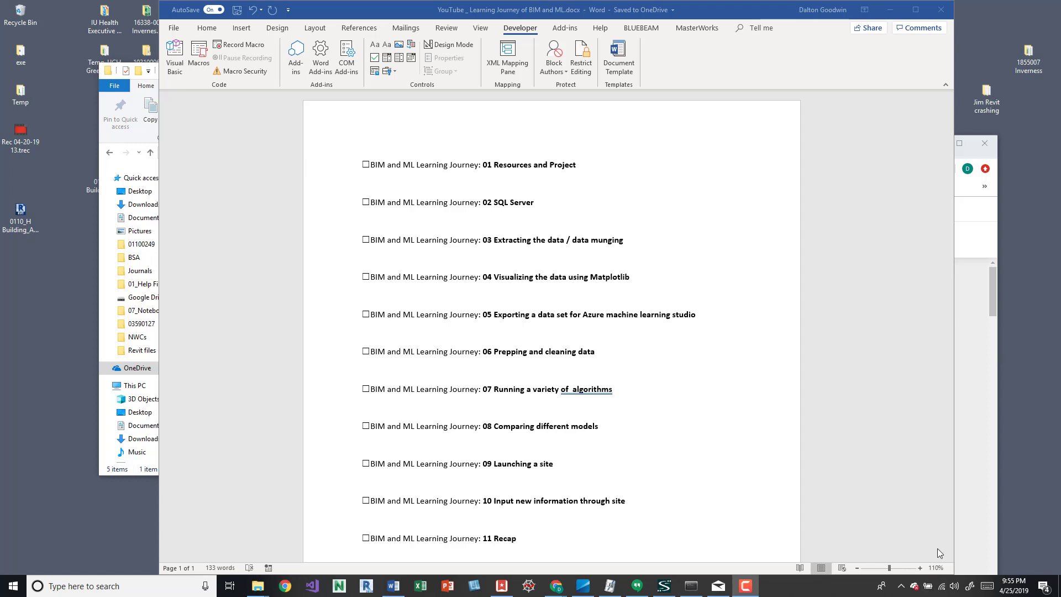
mouse_move(941, 324)
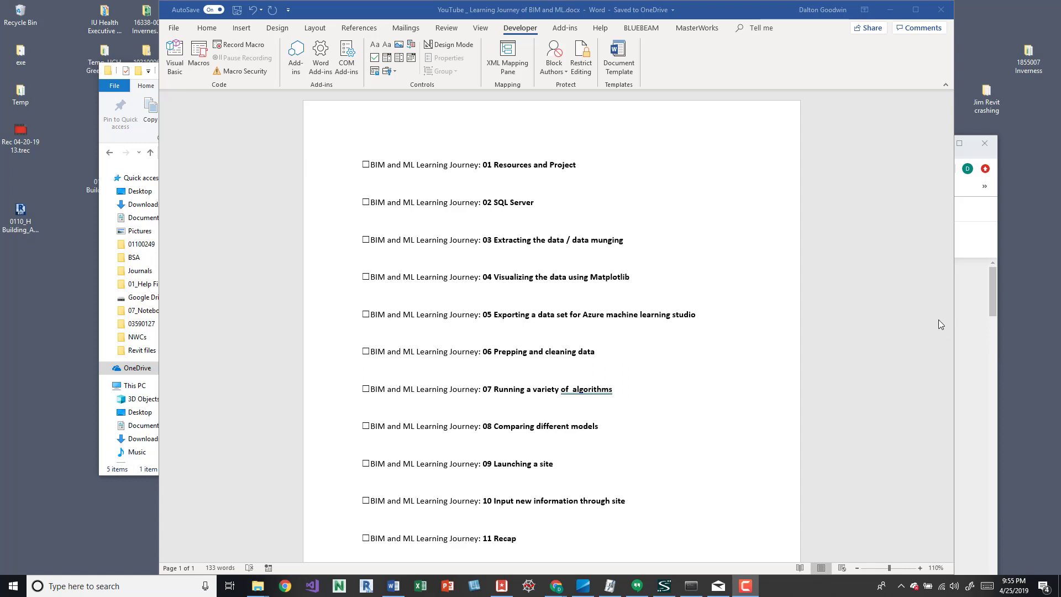
mouse_move(770, 212)
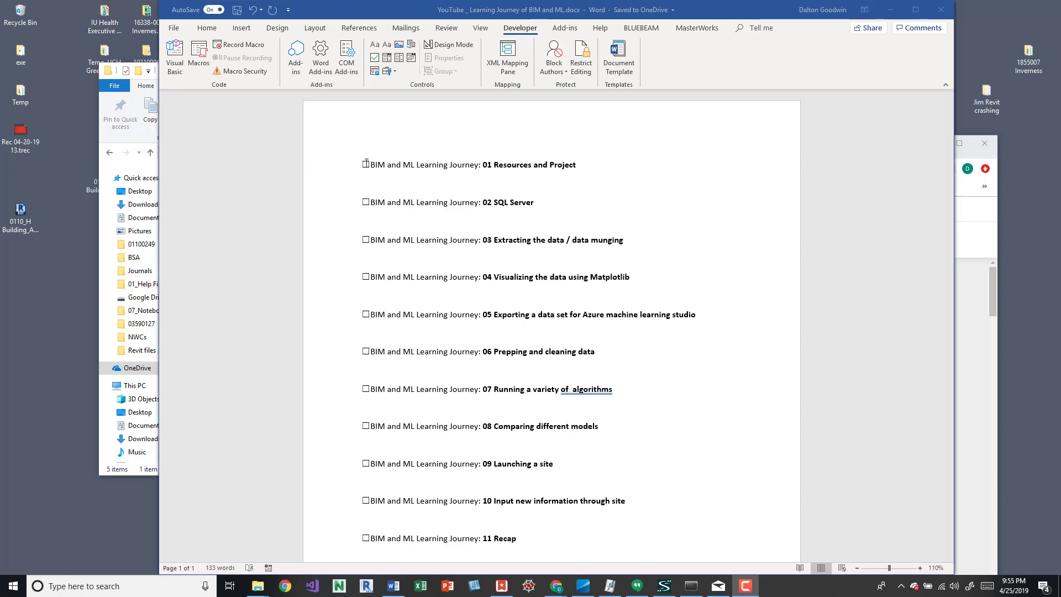
Tick the checkbox for 01 Resources and Project and scroll the checklist.
left_click(365, 165)
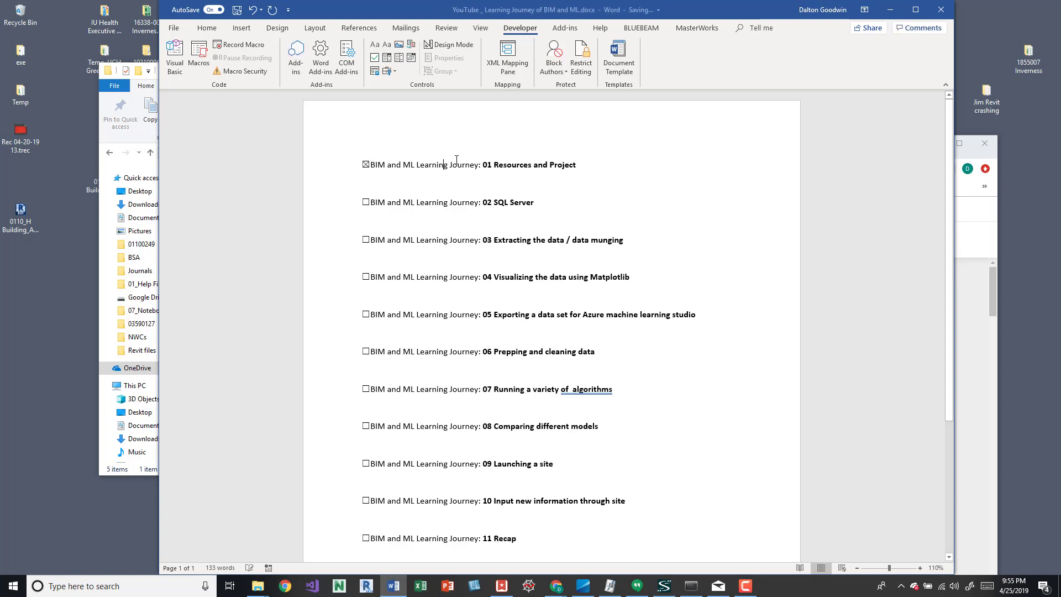
scroll("down", 3)
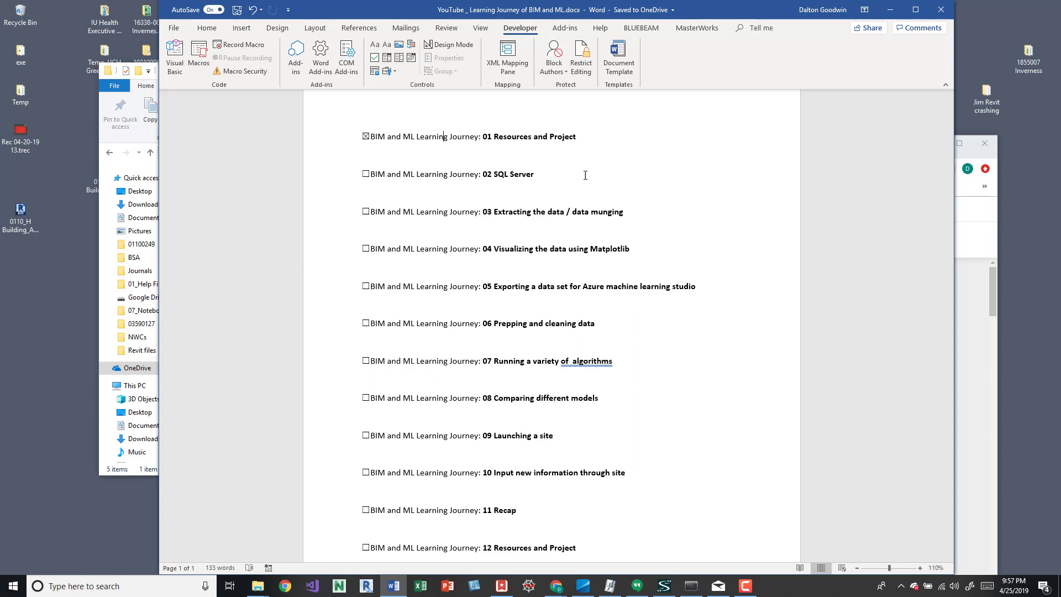
mouse_move(732, 275)
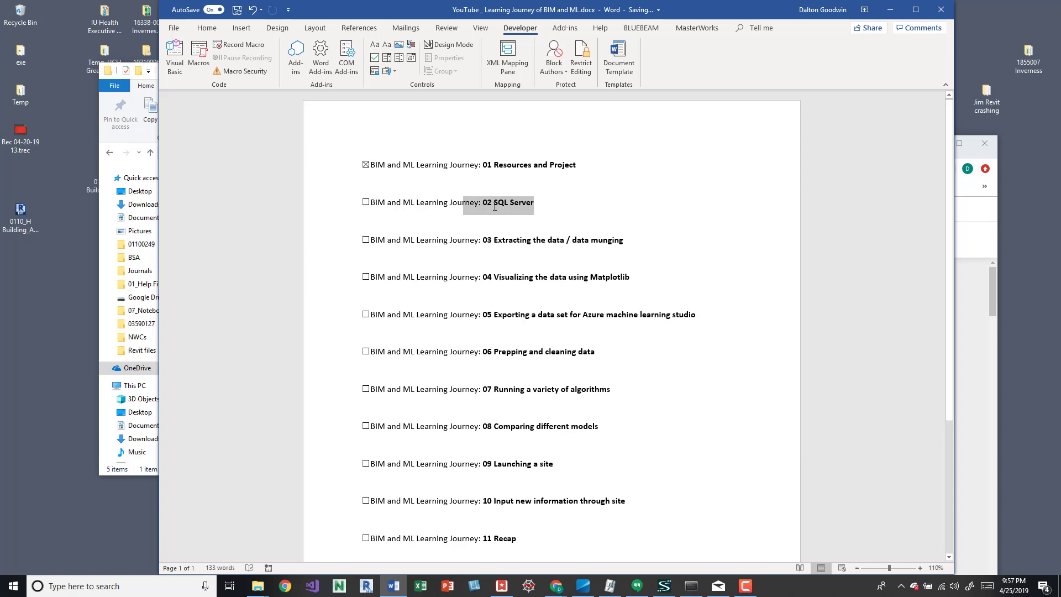
Append ' / Python' after 'SQL Server' in checklist item 02.
left_click(534, 203)
type(" / Pyt")
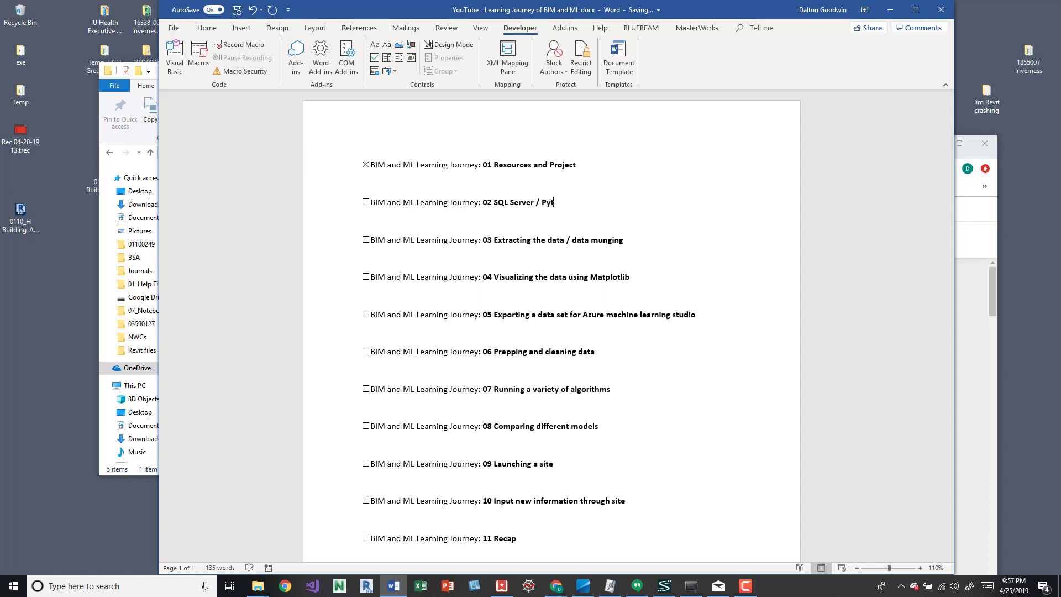
type("hon")
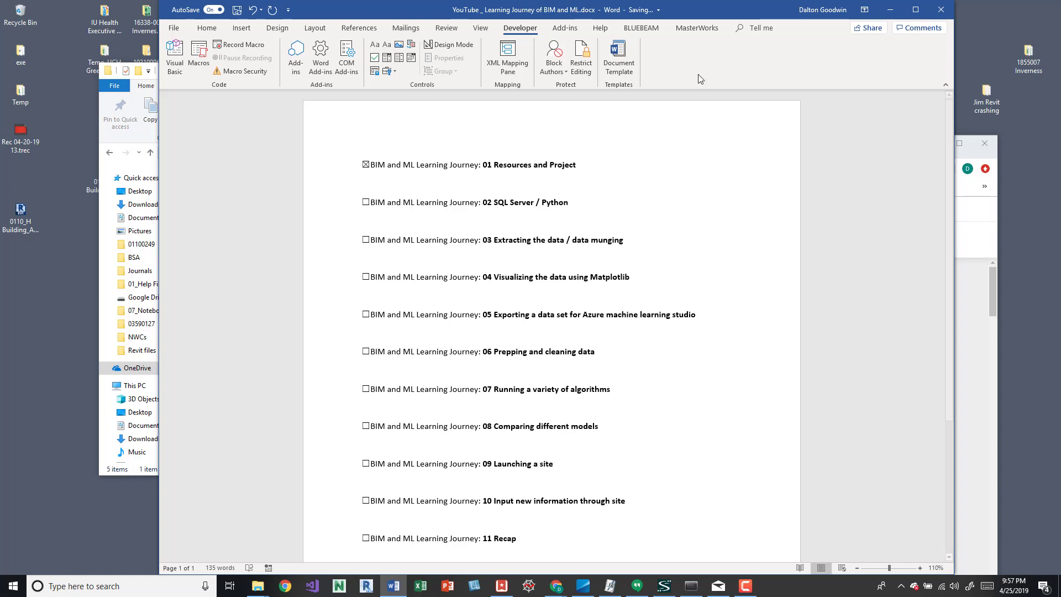
mouse_move(792, 109)
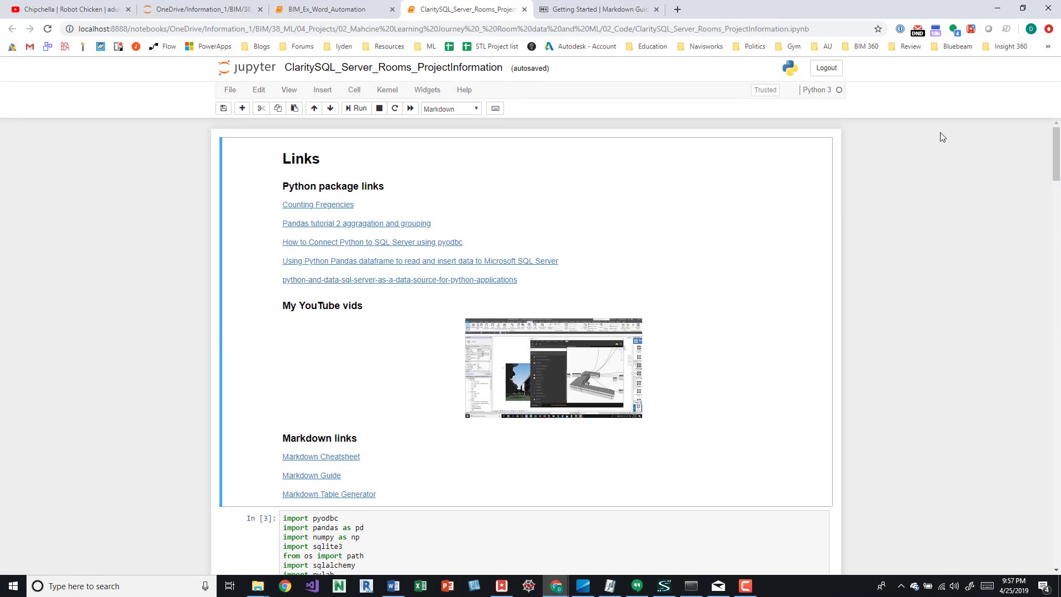
Scroll through the notebook's Links section of package, YouTube and Markdown links.
scroll("down", 3)
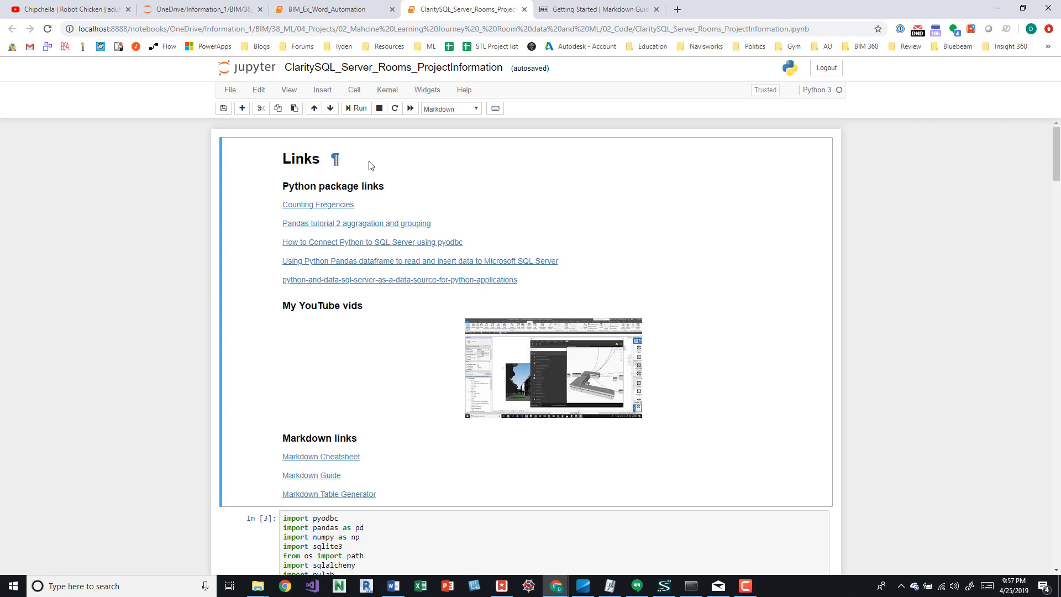
mouse_move(623, 199)
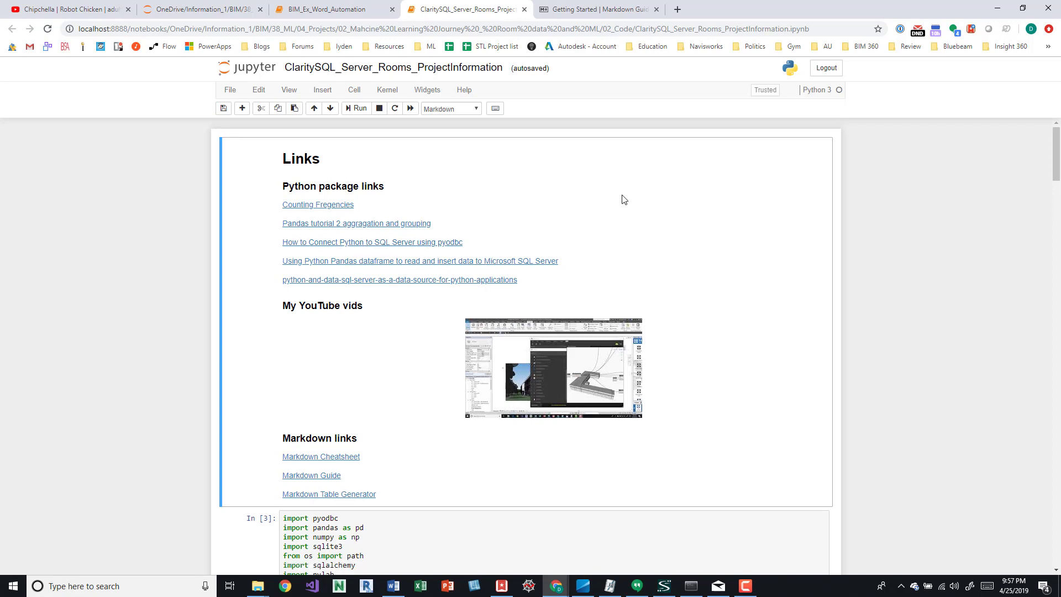
mouse_move(640, 148)
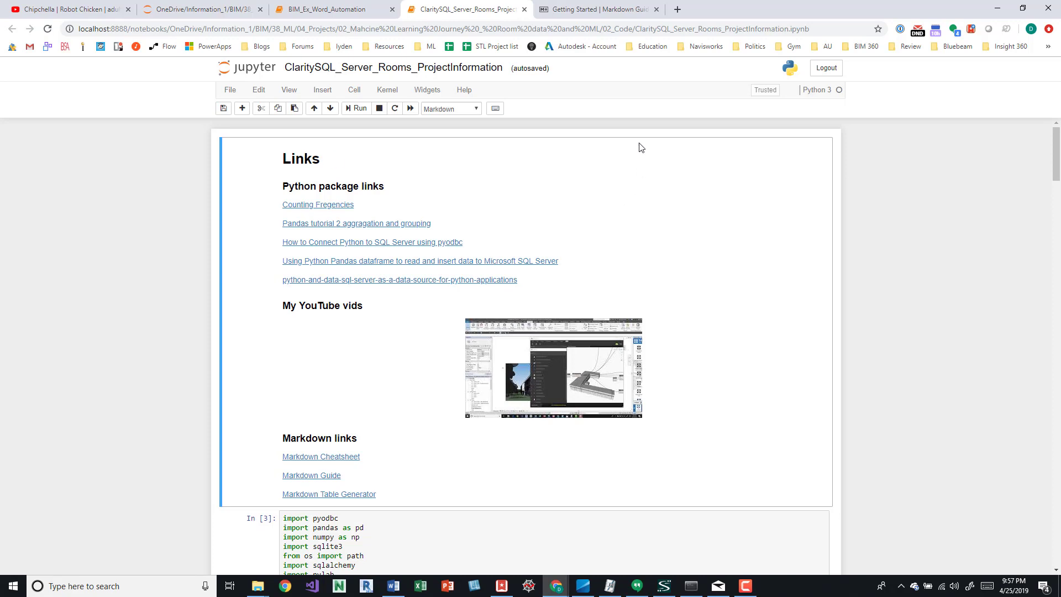
mouse_move(430, 201)
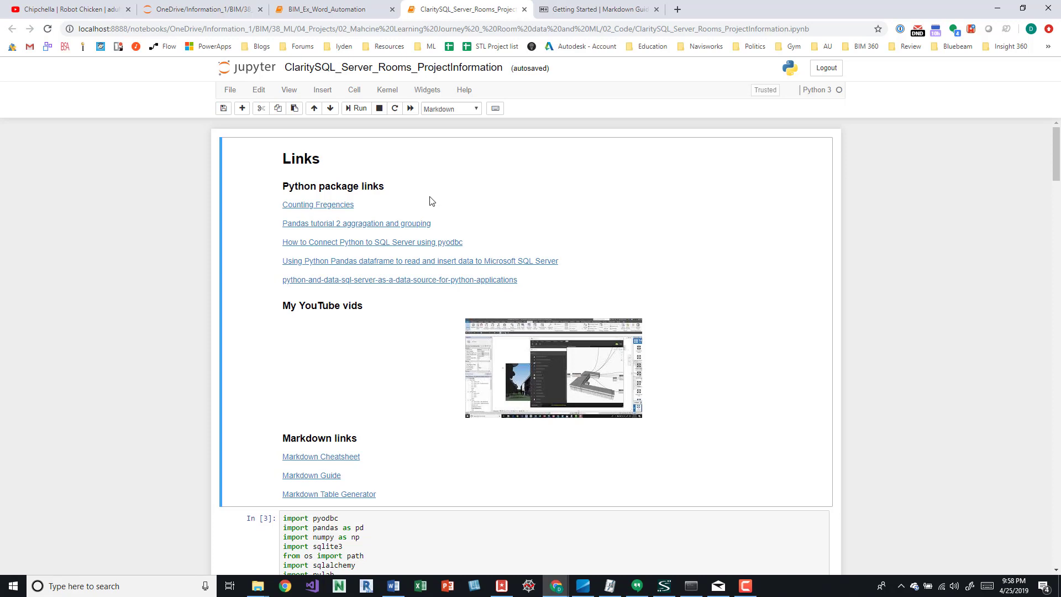
mouse_move(389, 320)
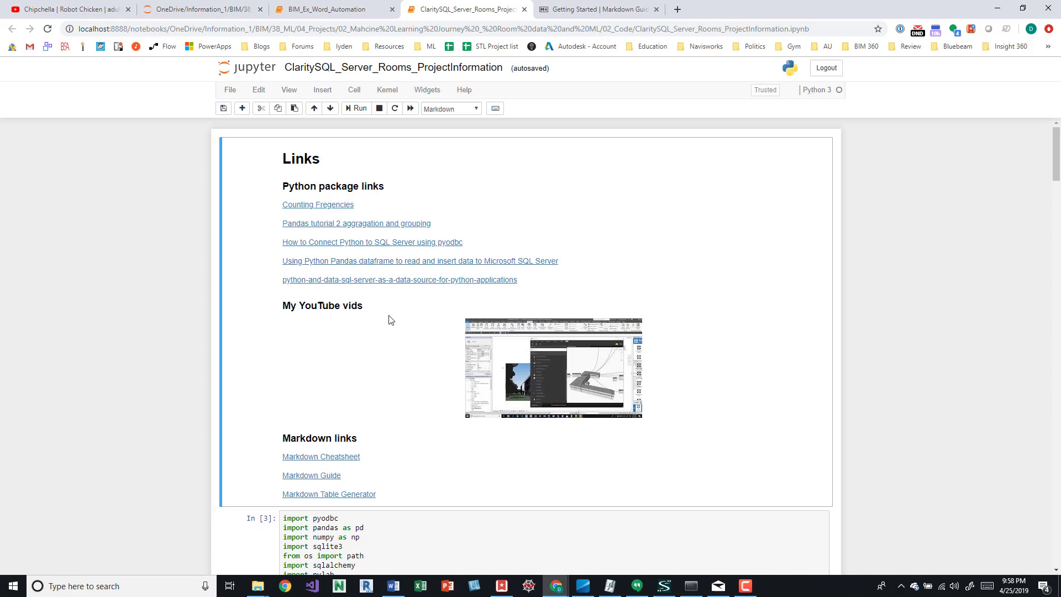
mouse_move(380, 263)
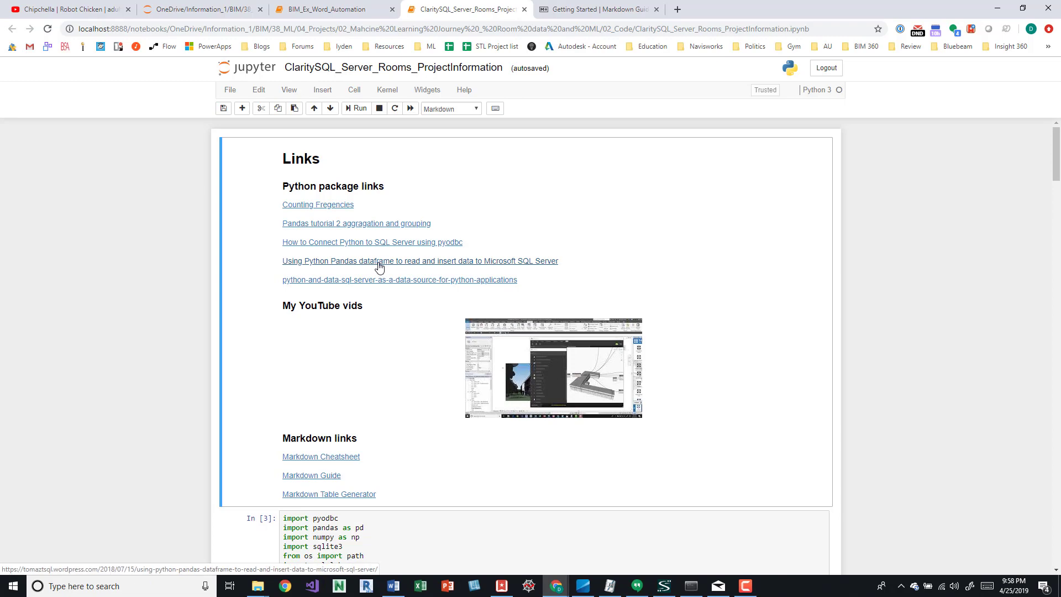
scroll("down", 3)
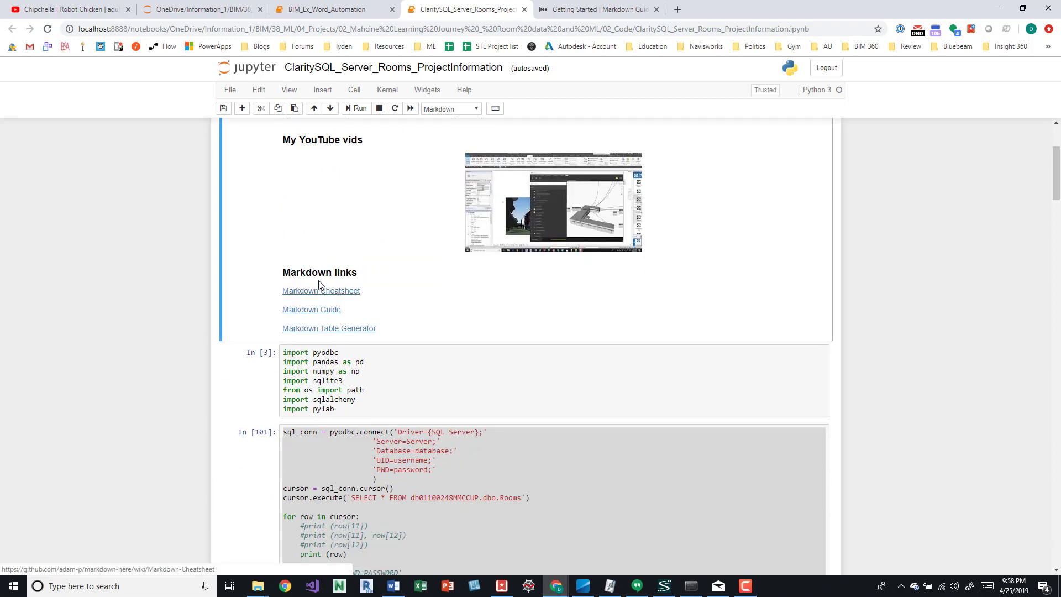
scroll("down", 3)
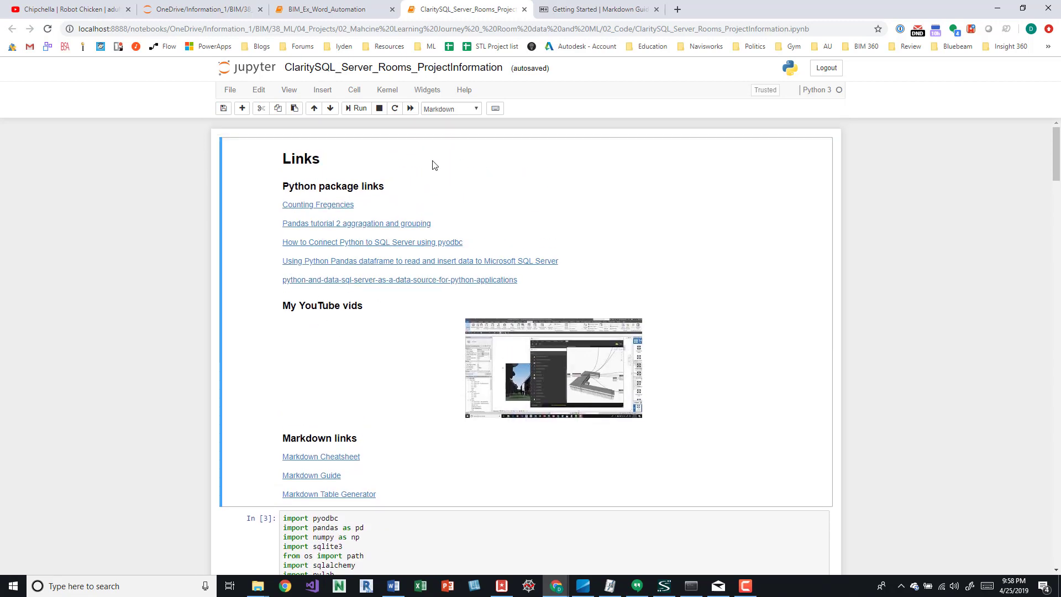
mouse_move(502, 153)
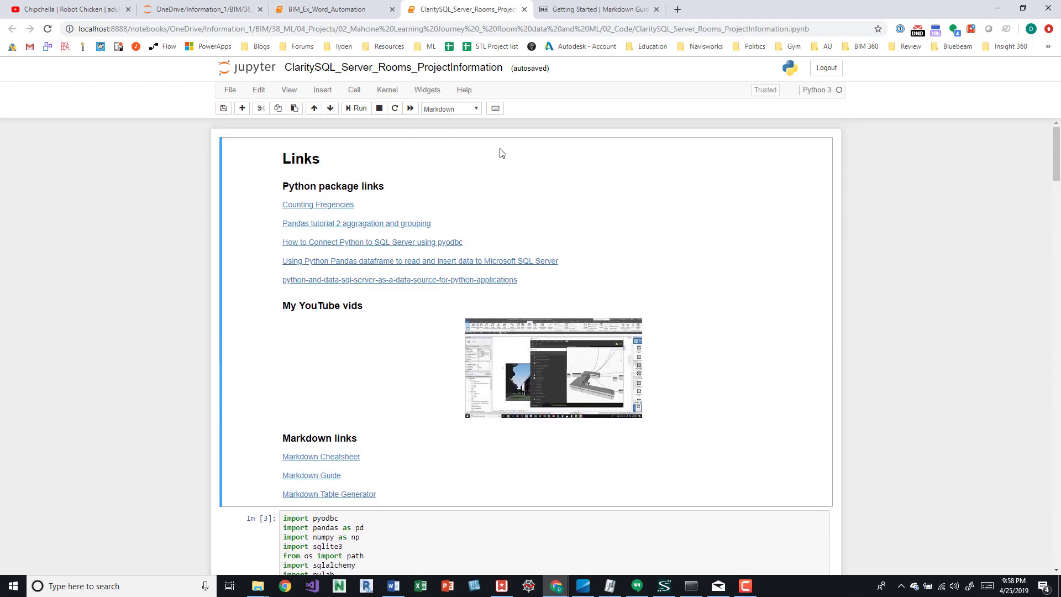
mouse_move(256, 169)
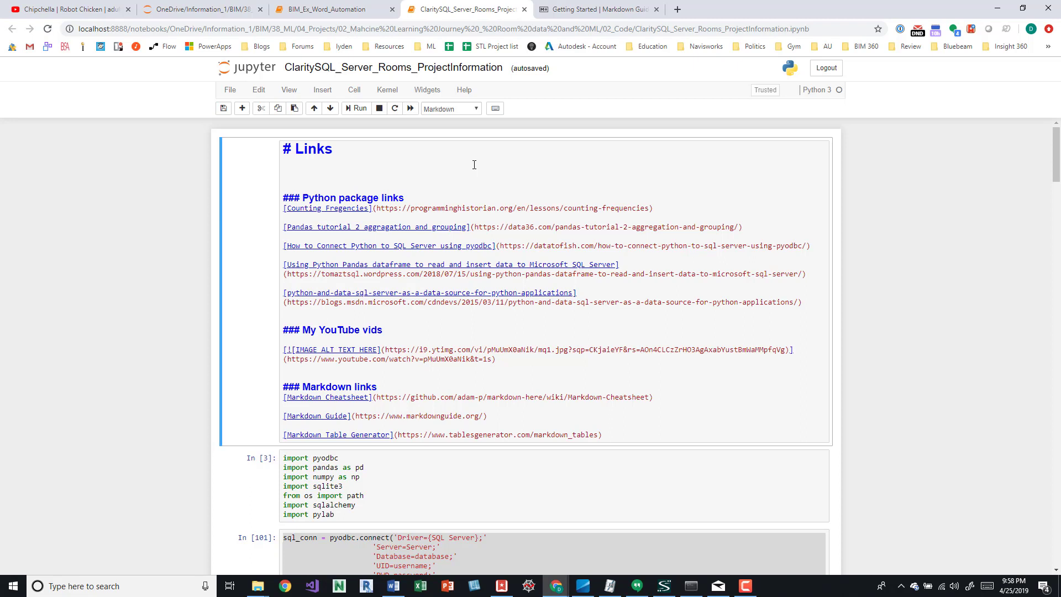
mouse_move(299, 213)
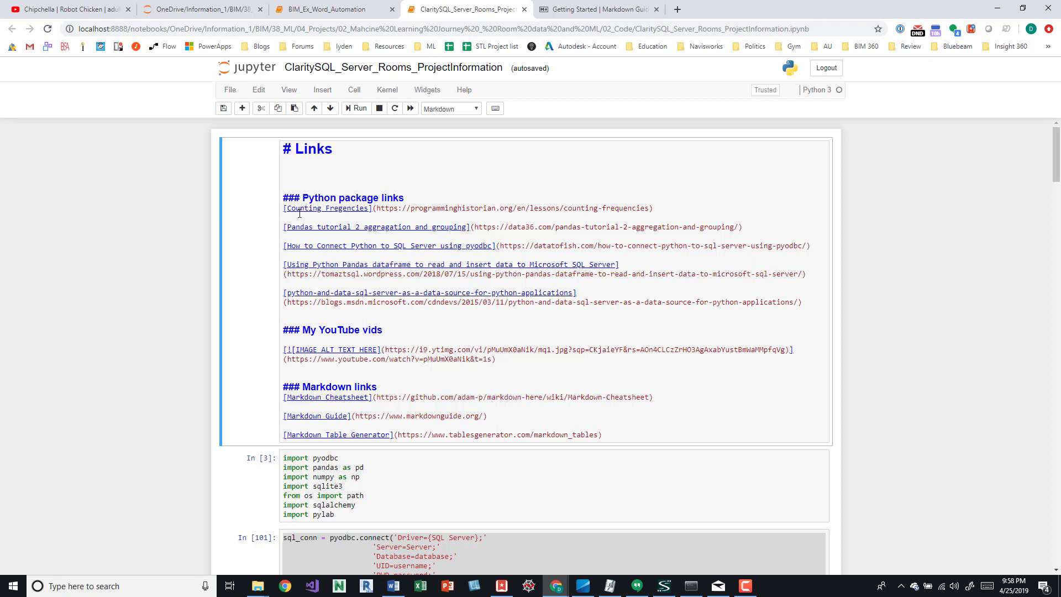
mouse_move(236, 237)
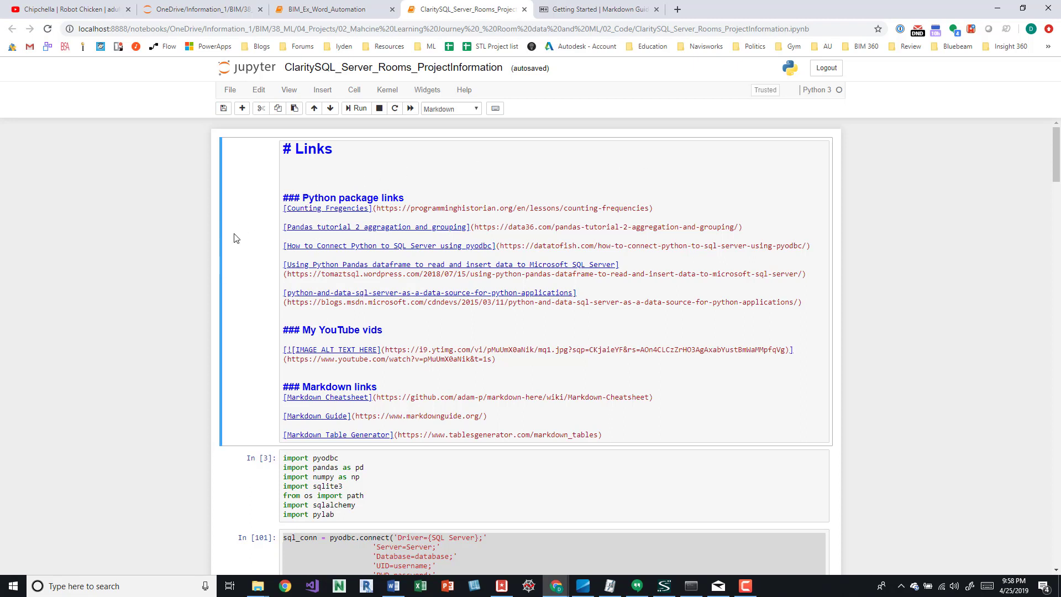
left_click(382, 176)
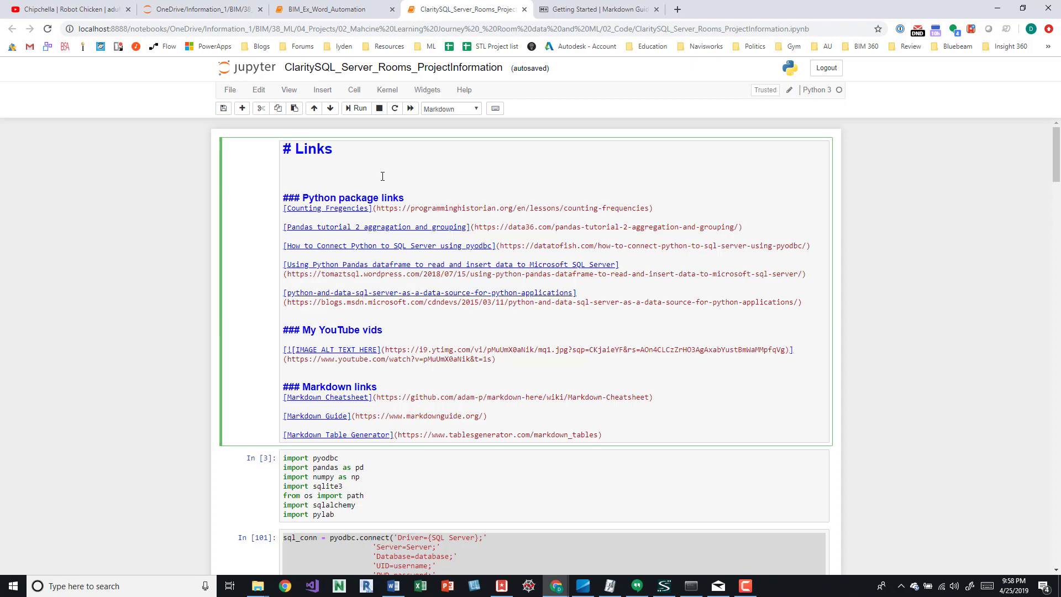
left_click(358, 108)
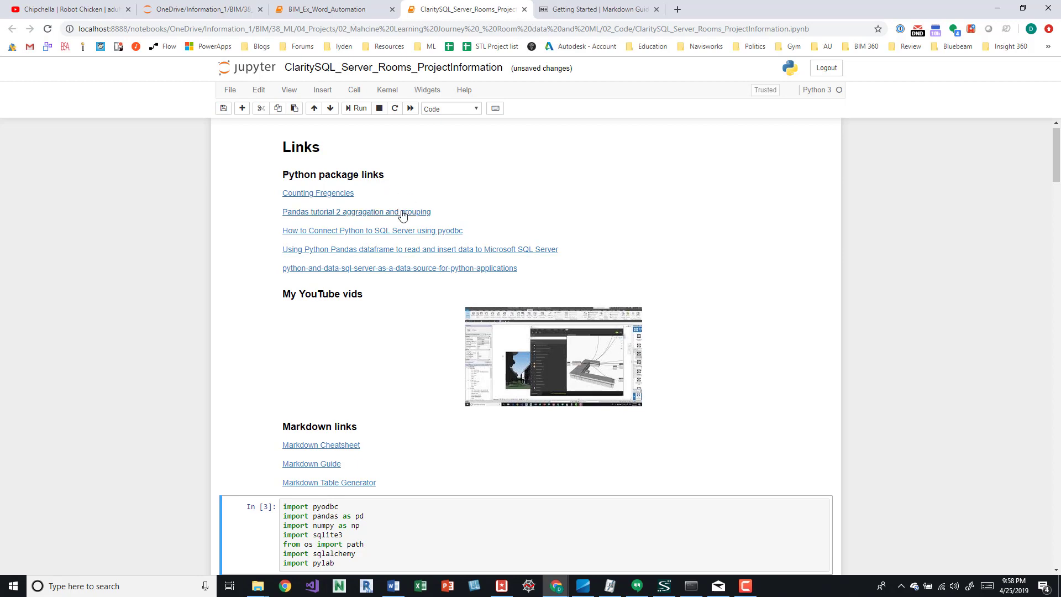
scroll("down", 3)
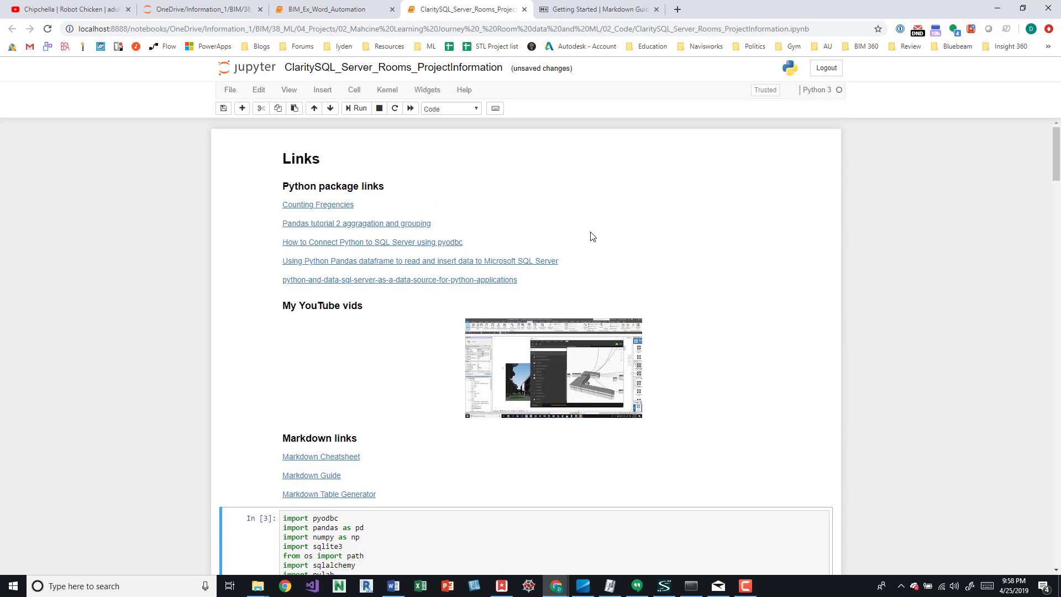
mouse_move(625, 233)
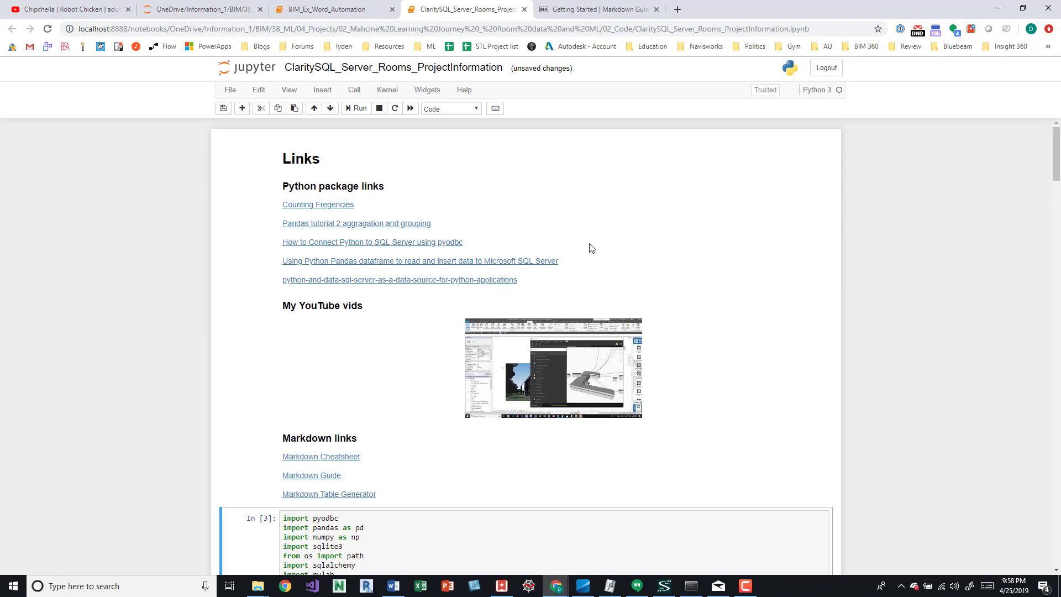
Scroll to import cell [3] and pyodbc connection cell [101], then save the notebook.
scroll("down", 3)
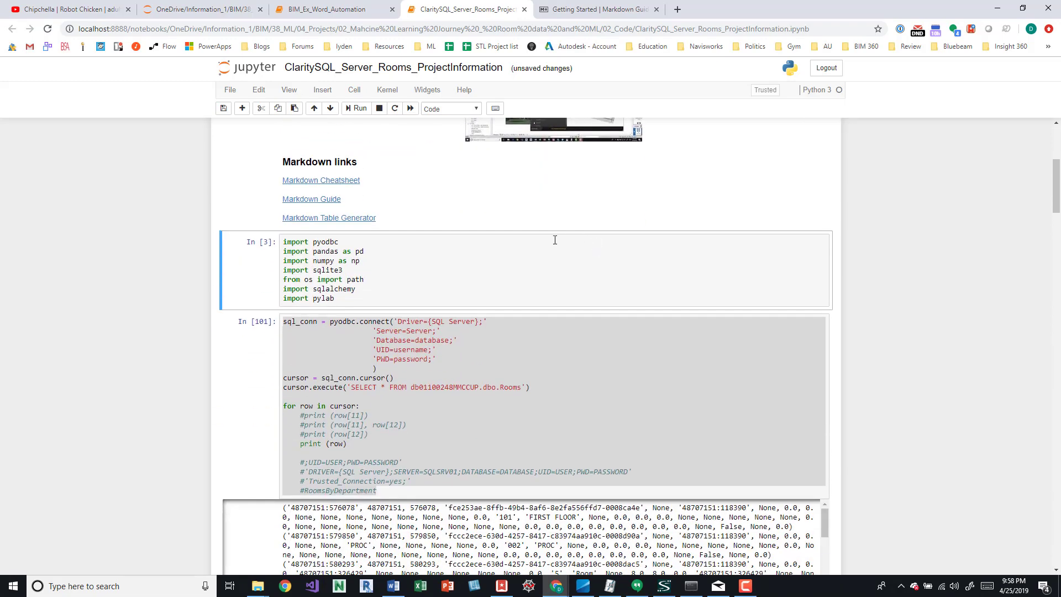
scroll("down", 3)
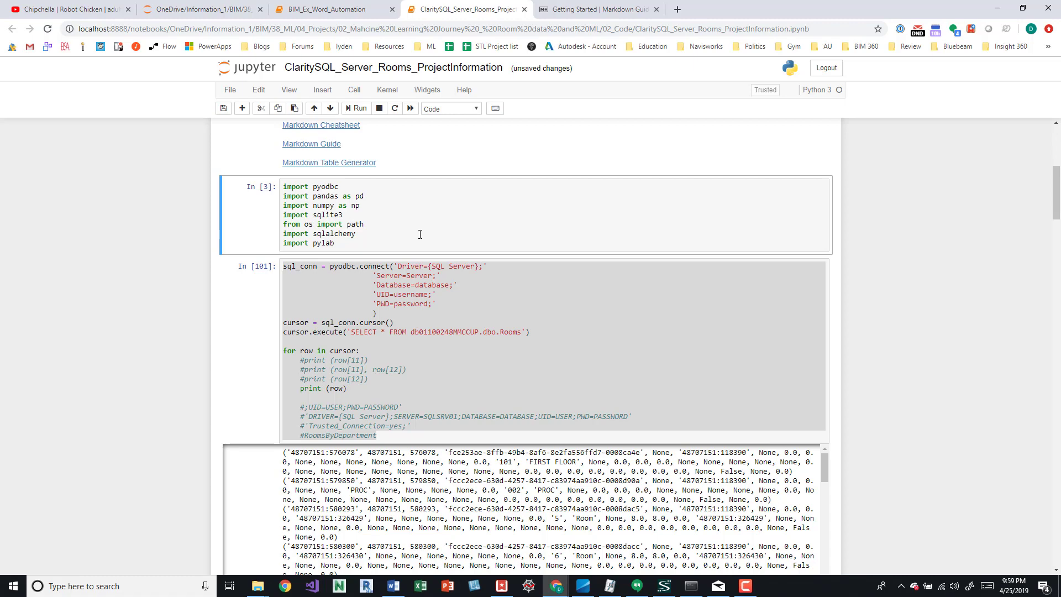
scroll("down", 3)
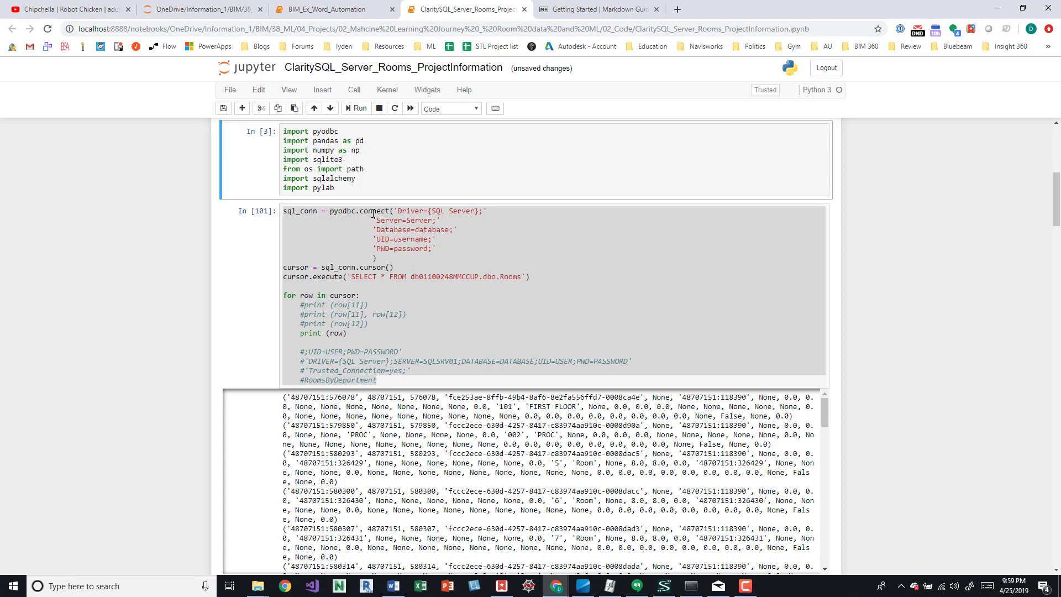
key("ctrl+s")
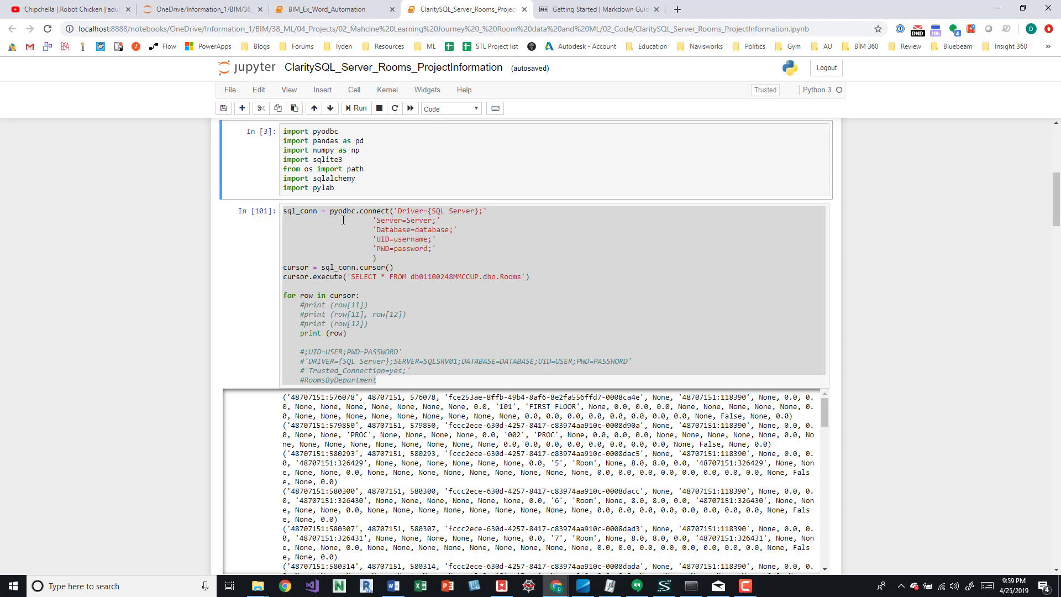
Review cell [101]'s Rooms query, then scroll to cell [110]'s communication link traceback.
left_click(332, 215)
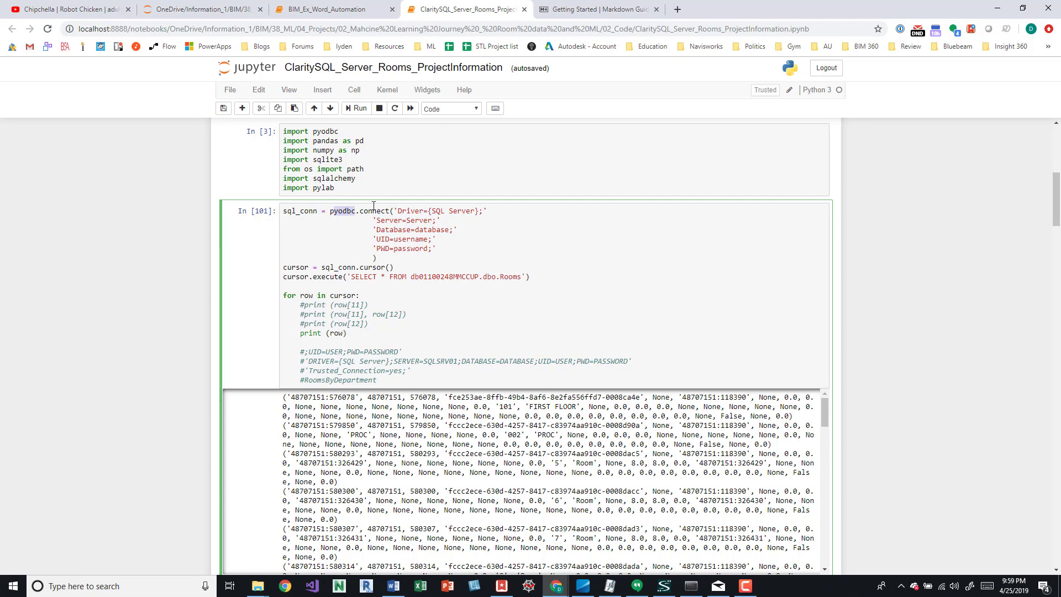
mouse_move(405, 202)
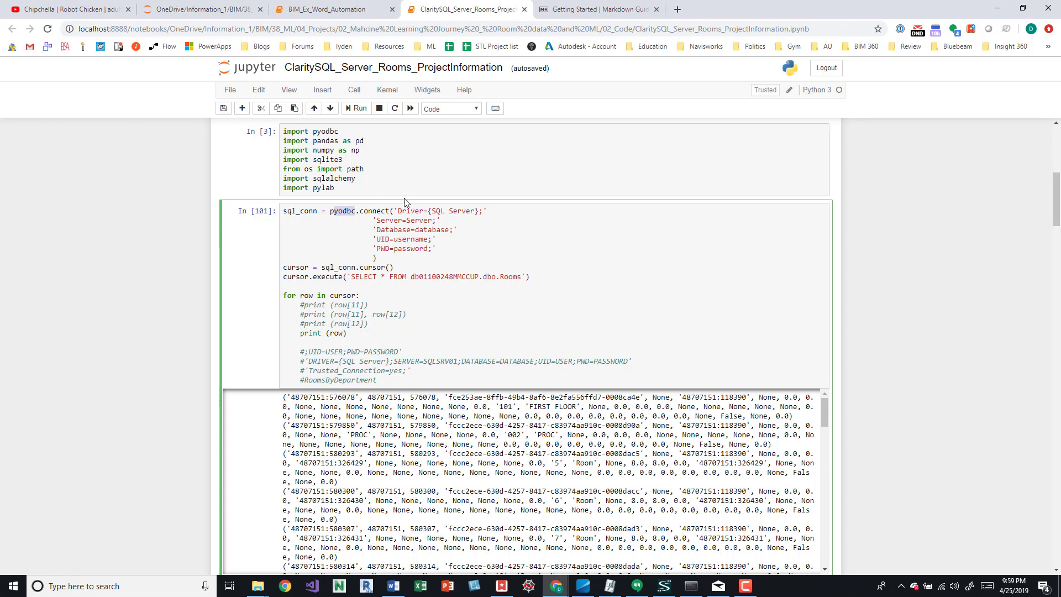
mouse_move(402, 204)
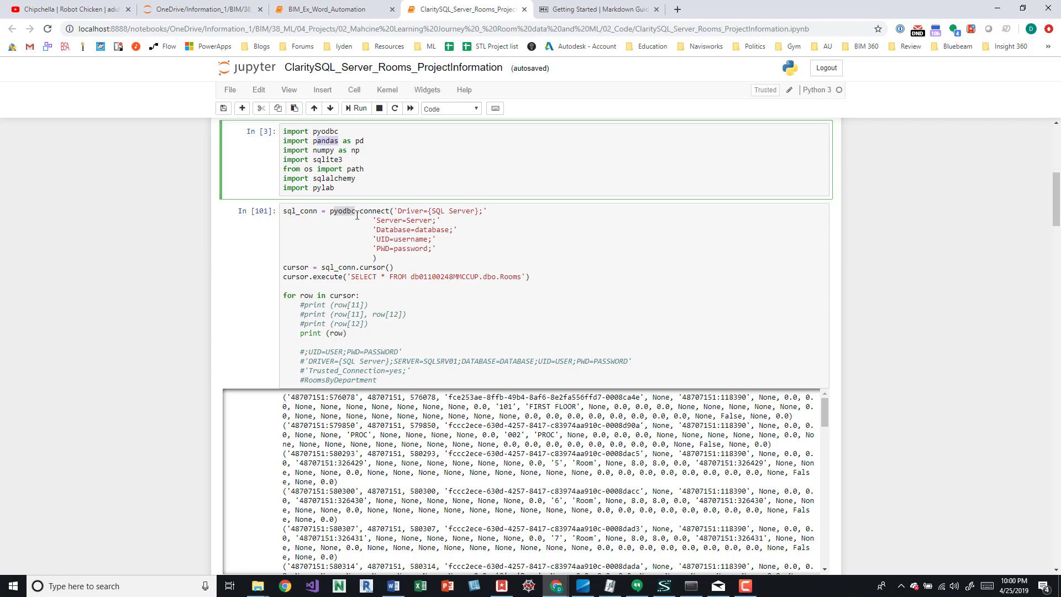
mouse_move(459, 211)
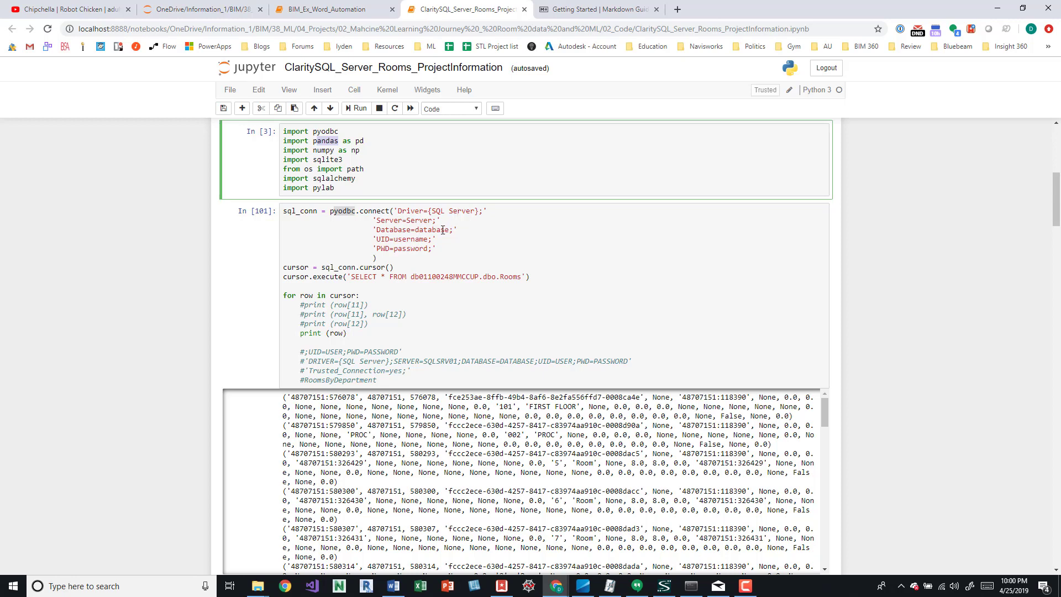
mouse_move(418, 250)
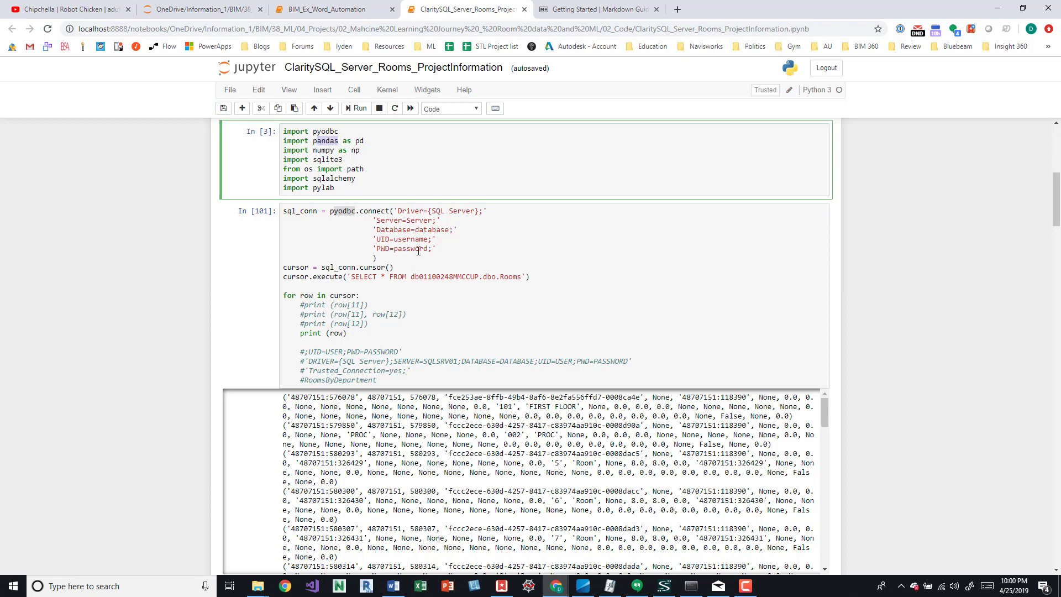
mouse_move(441, 245)
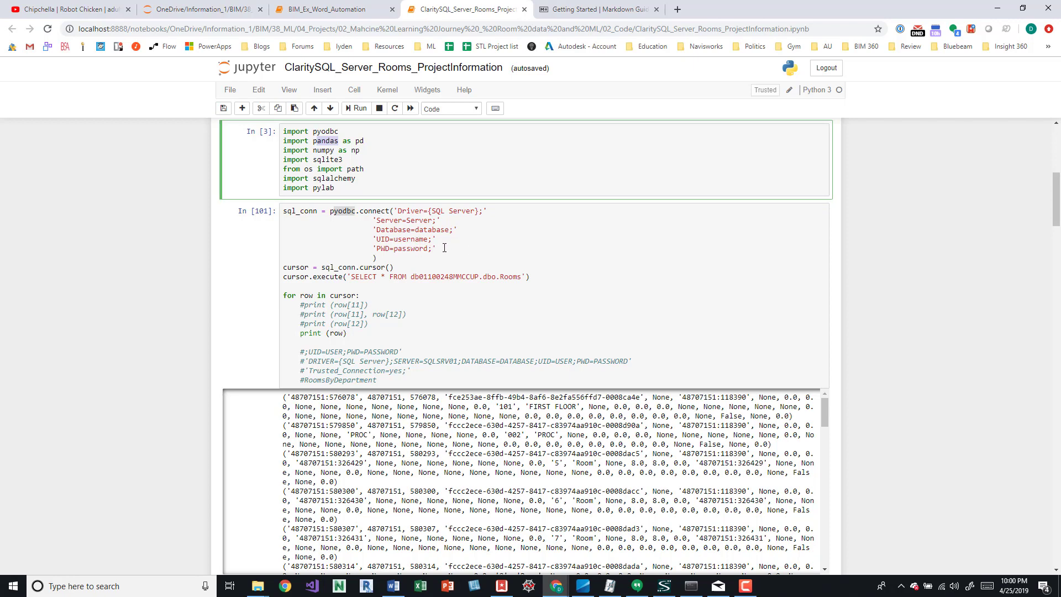
mouse_move(441, 243)
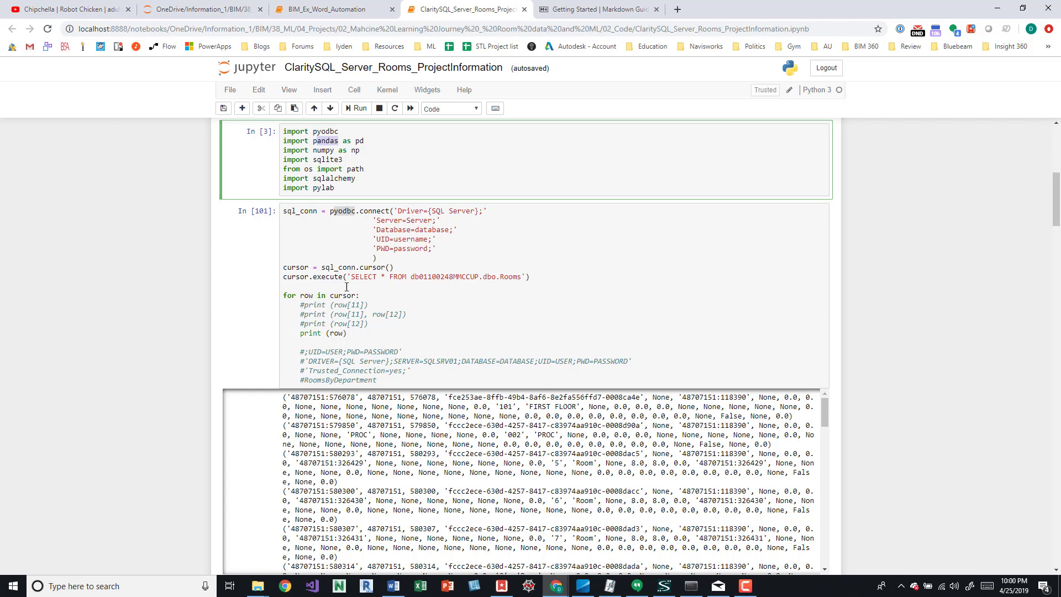
mouse_move(429, 280)
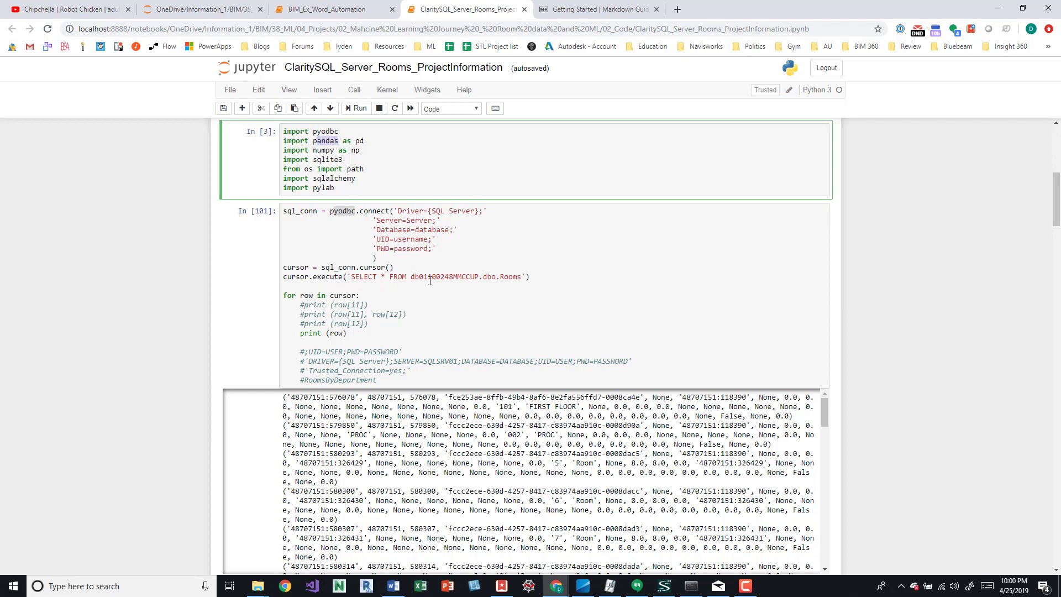
mouse_move(513, 277)
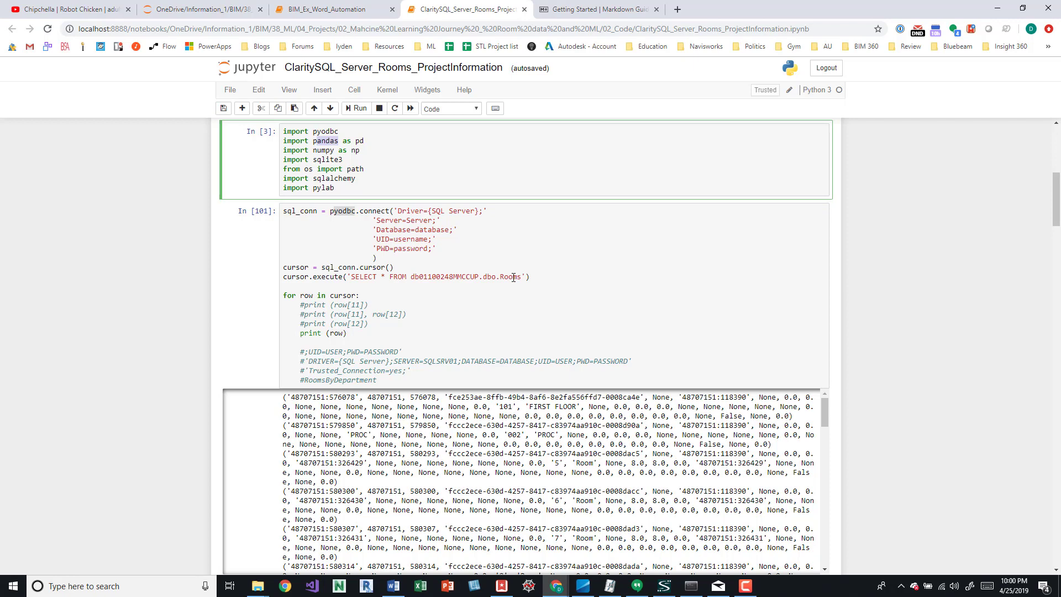
scroll("down", 3)
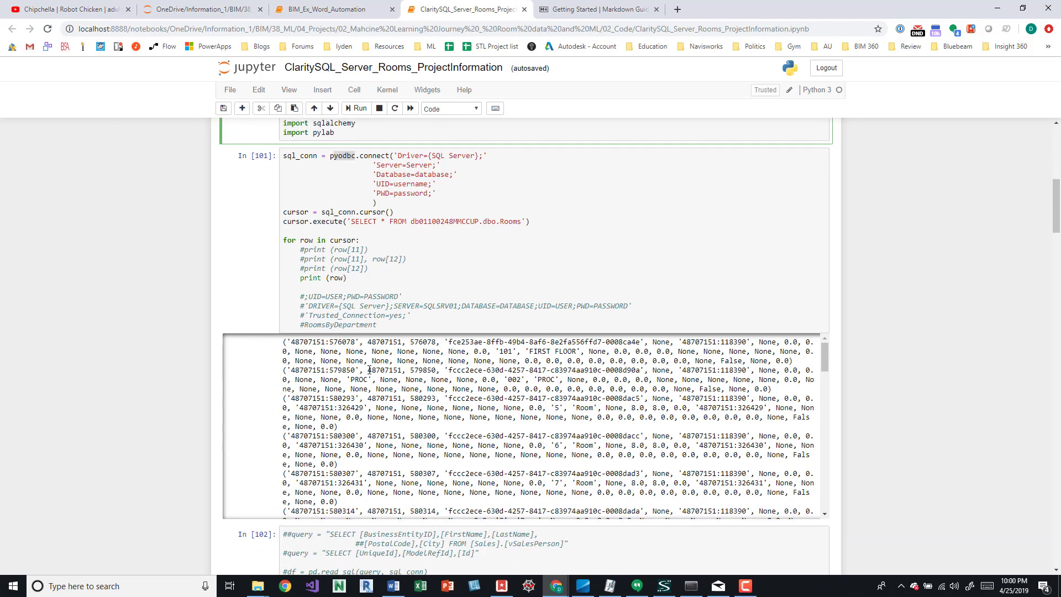
scroll("down", 3)
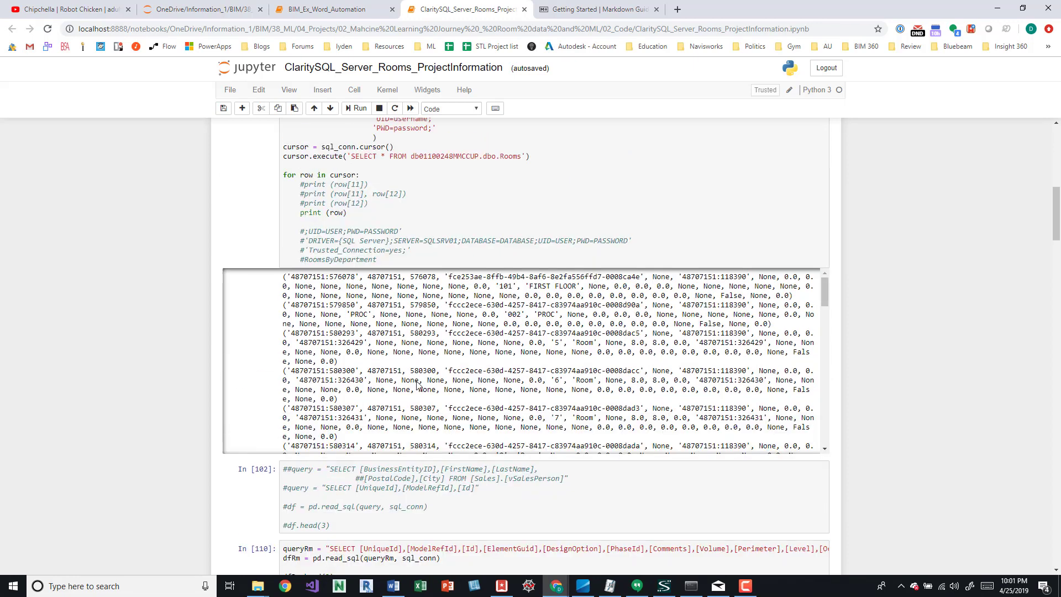
scroll("down", 3)
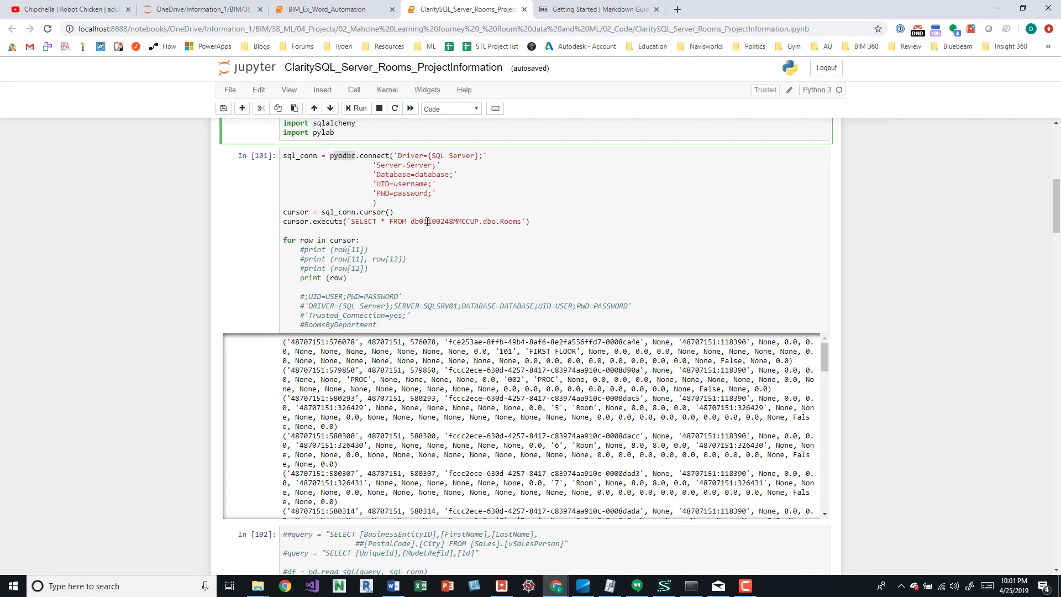
scroll("down", 3)
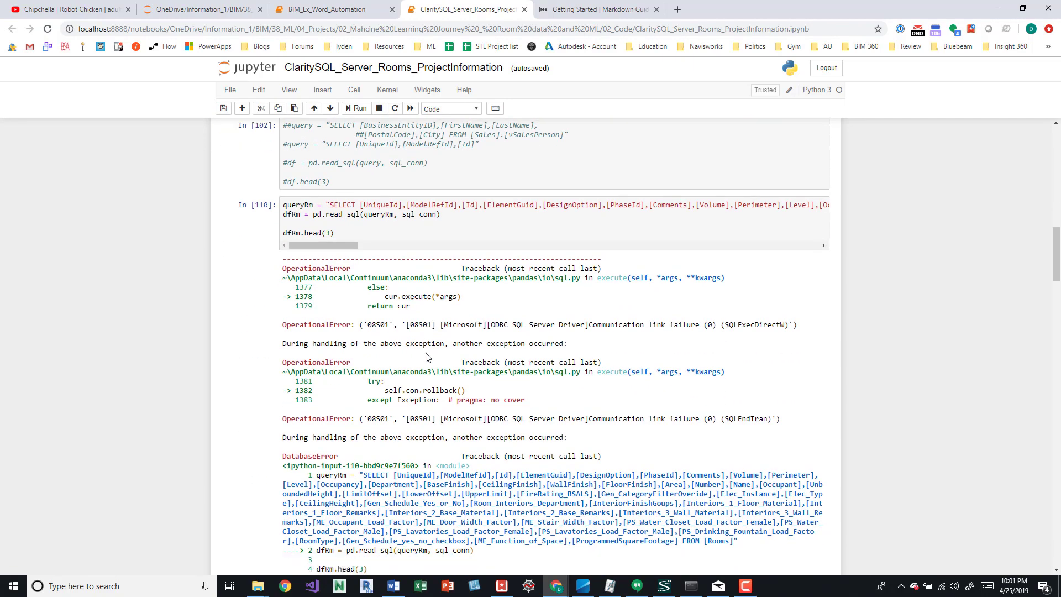
scroll("down", 3)
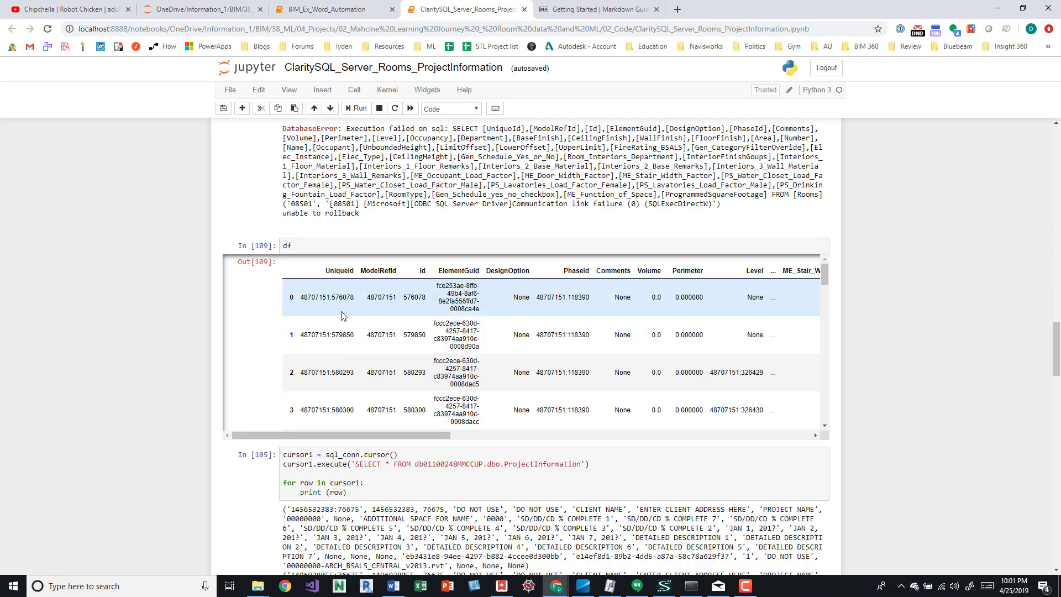
mouse_move(440, 308)
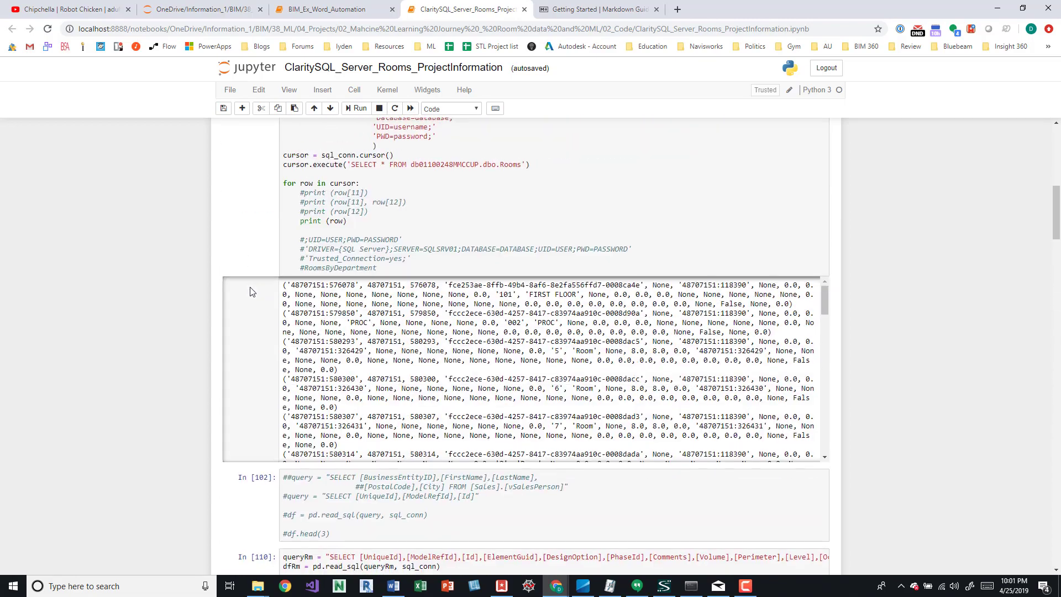
scroll("up", 3)
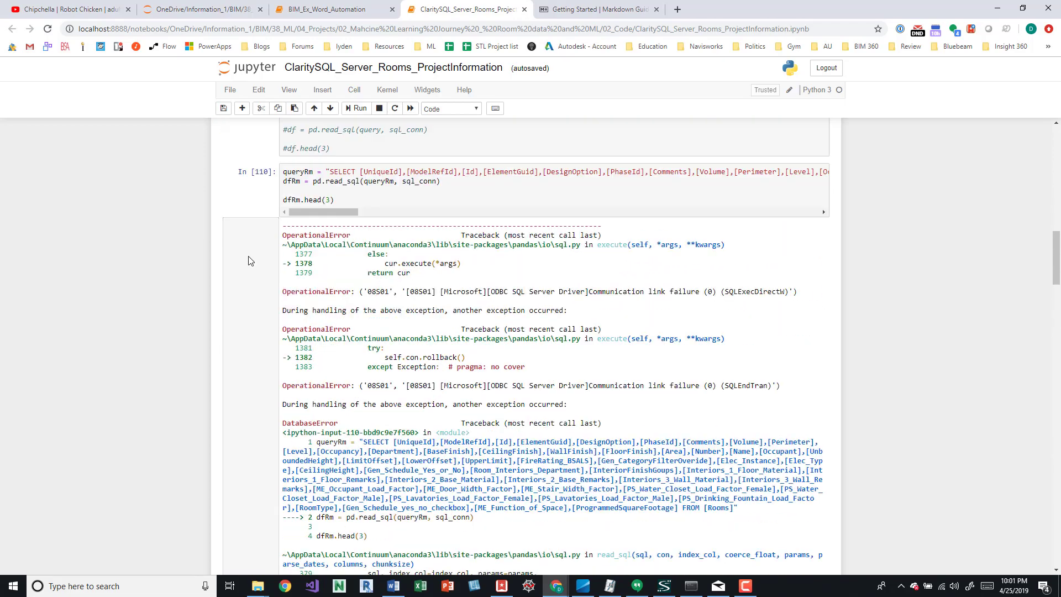
scroll("down", 3)
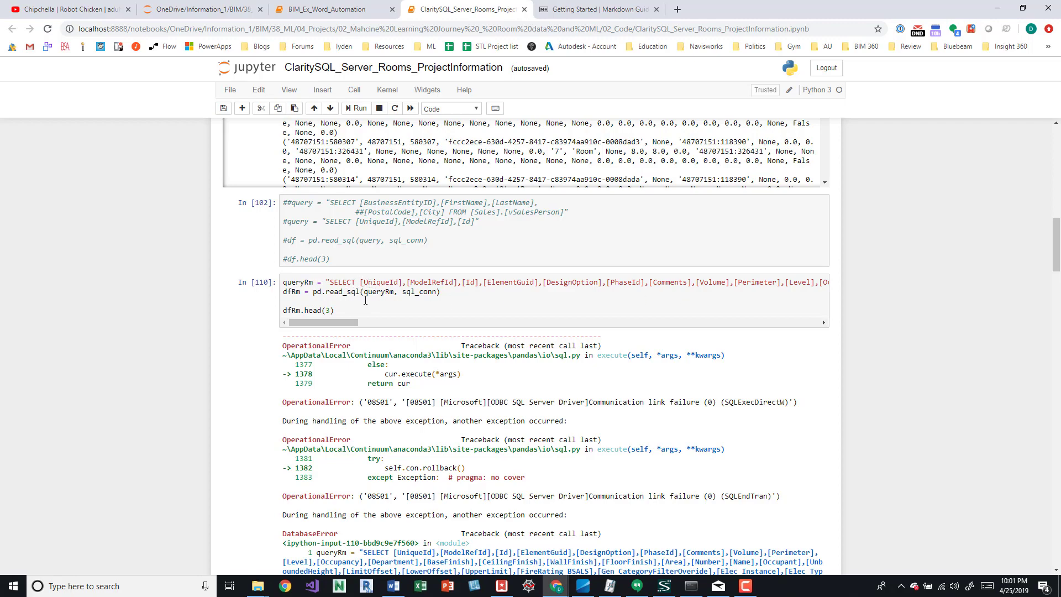
scroll("down", 3)
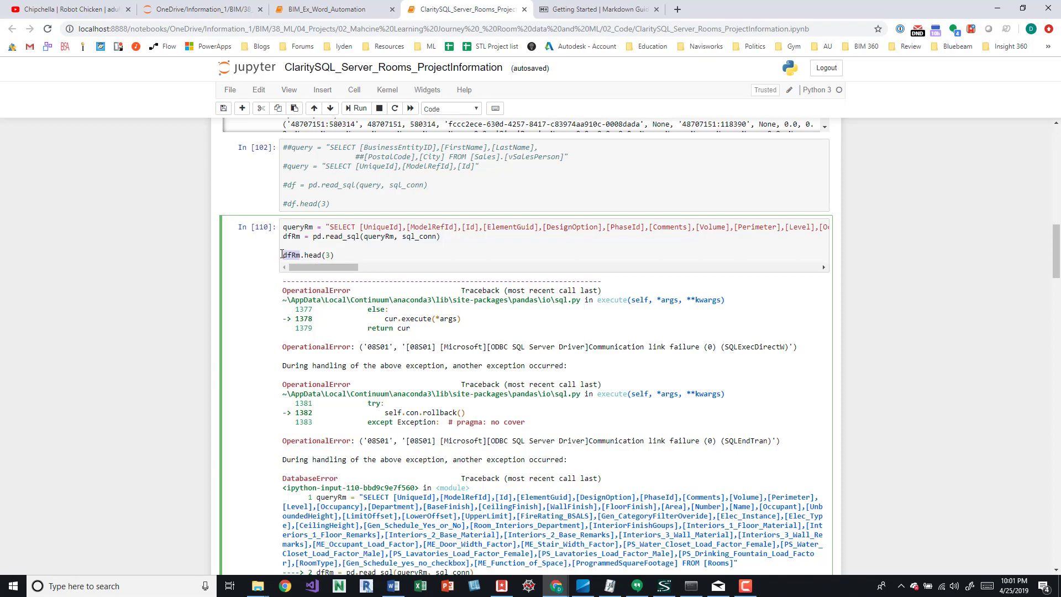
Edit the df cell to dfRm.head() and scroll the notebook.
scroll("down", 3)
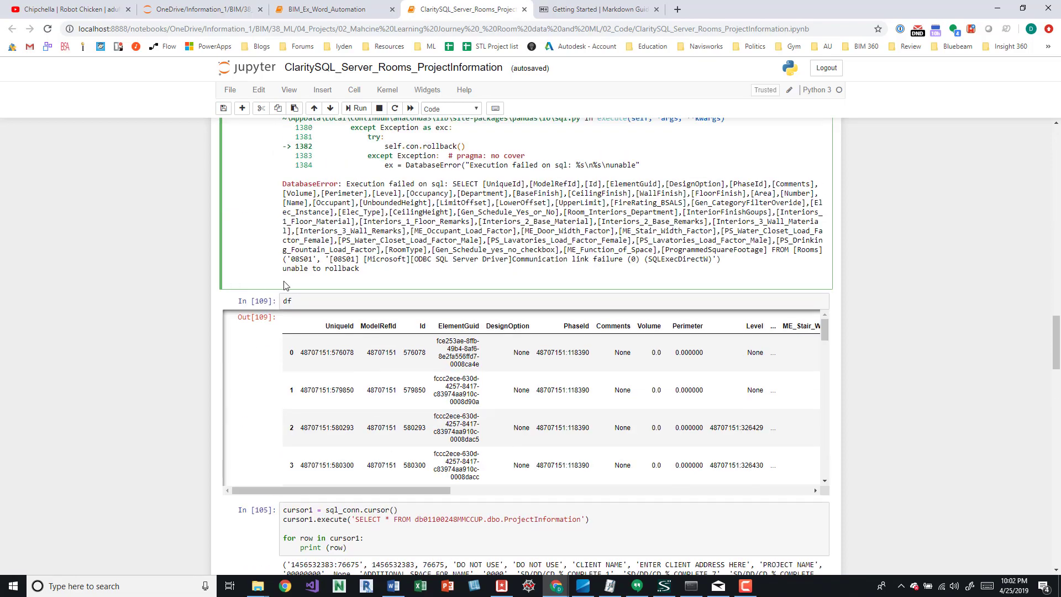
type("Rm")
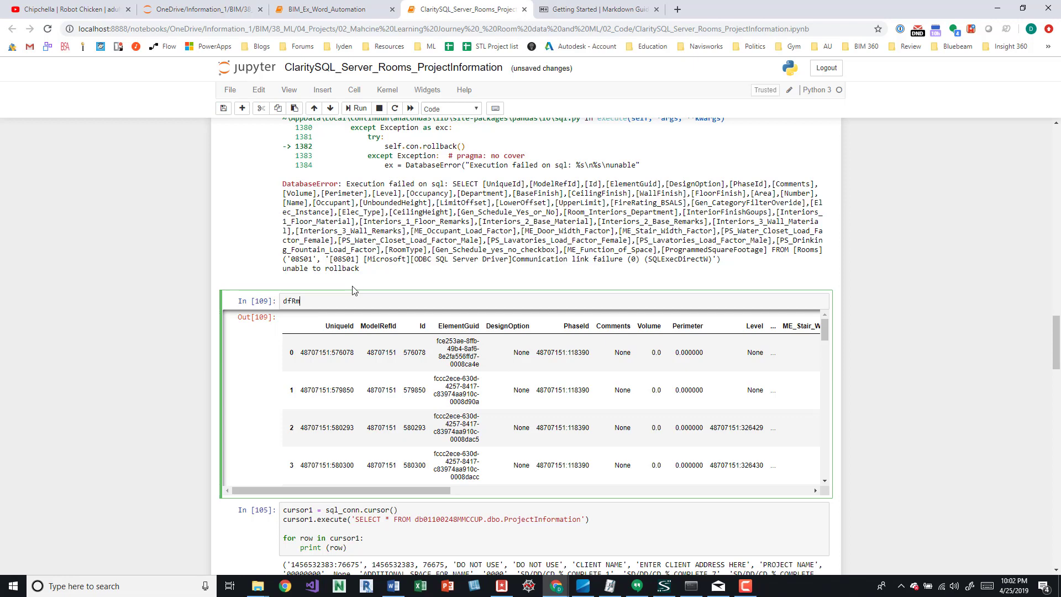
scroll("down", 3)
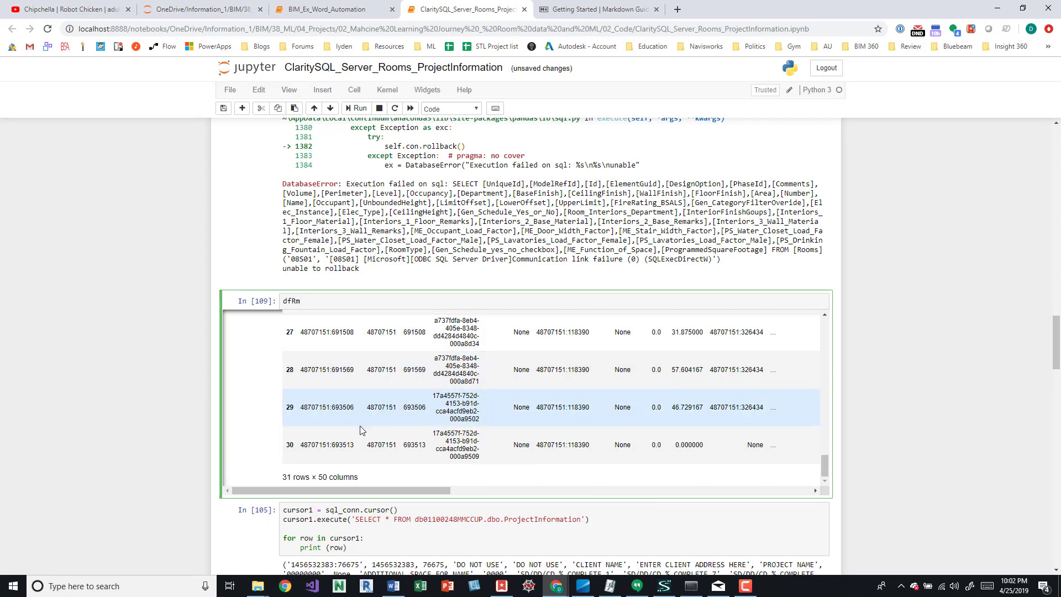
mouse_move(354, 416)
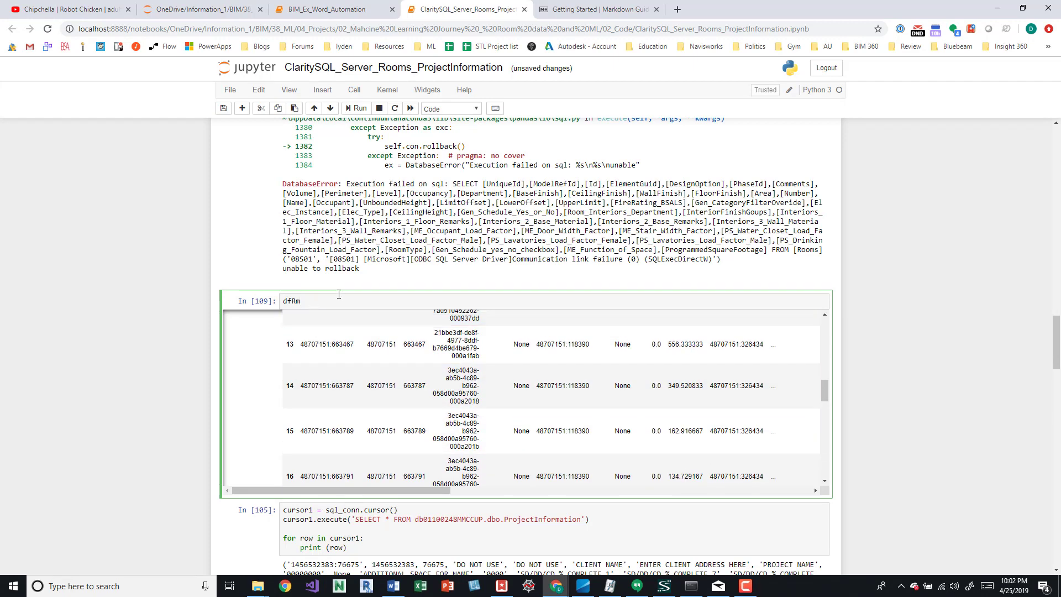
type(".")
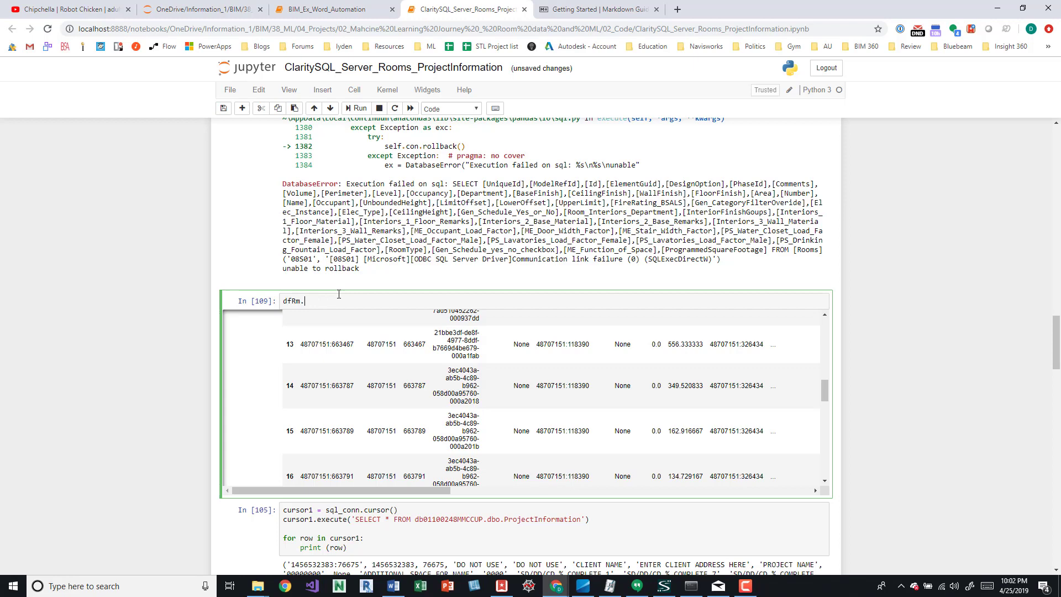
type("head()")
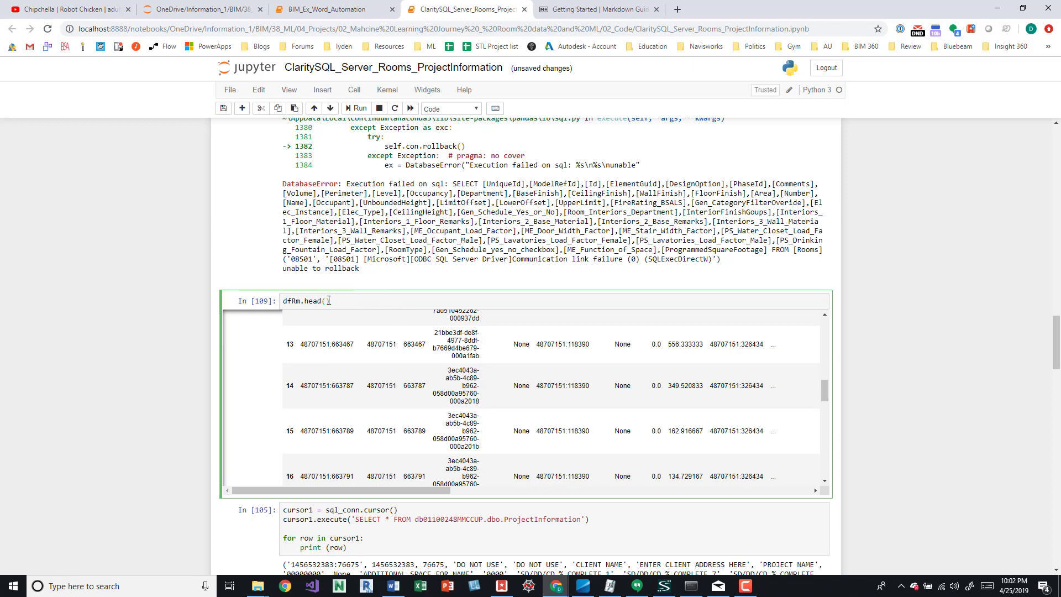
type("3")
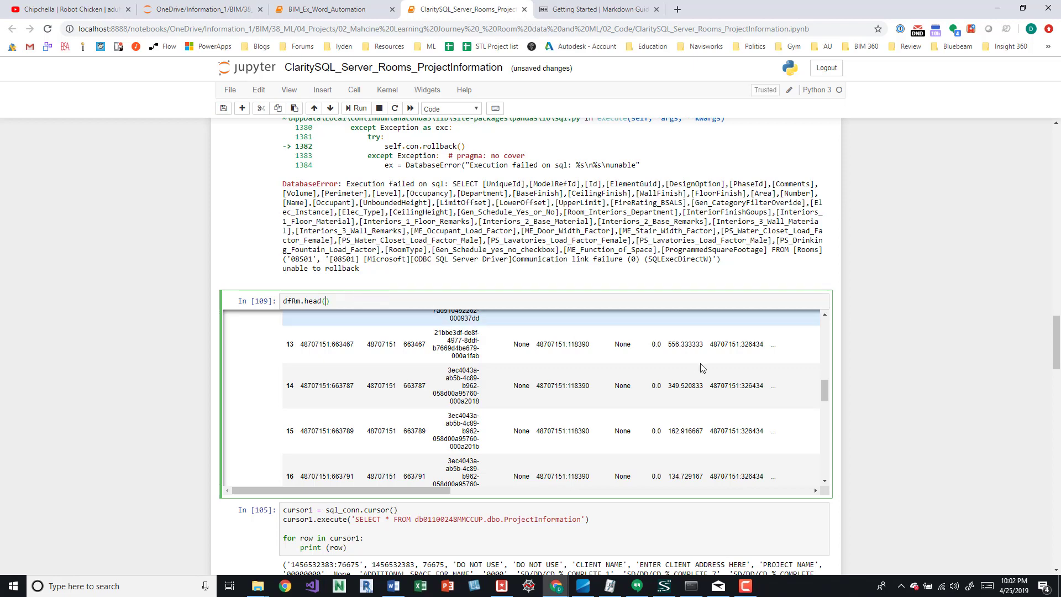
scroll("down", 3)
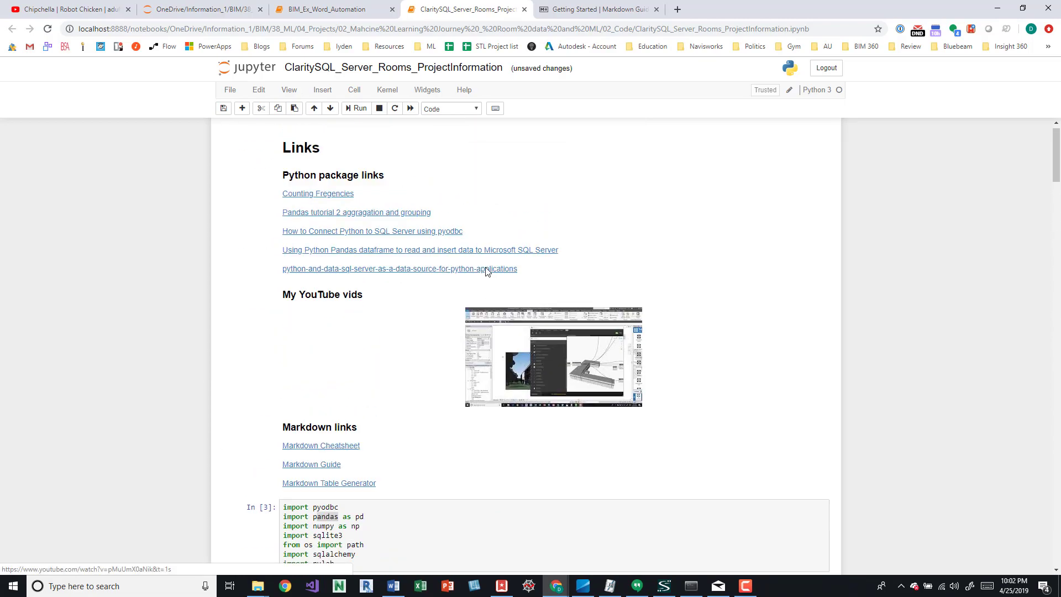
scroll("down", 3)
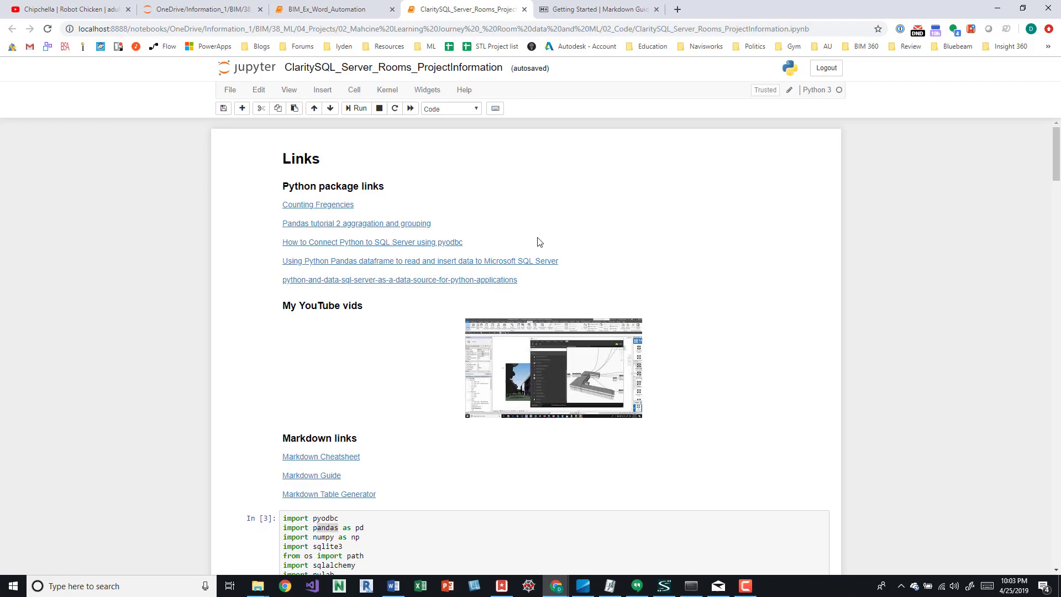
scroll("down", 3)
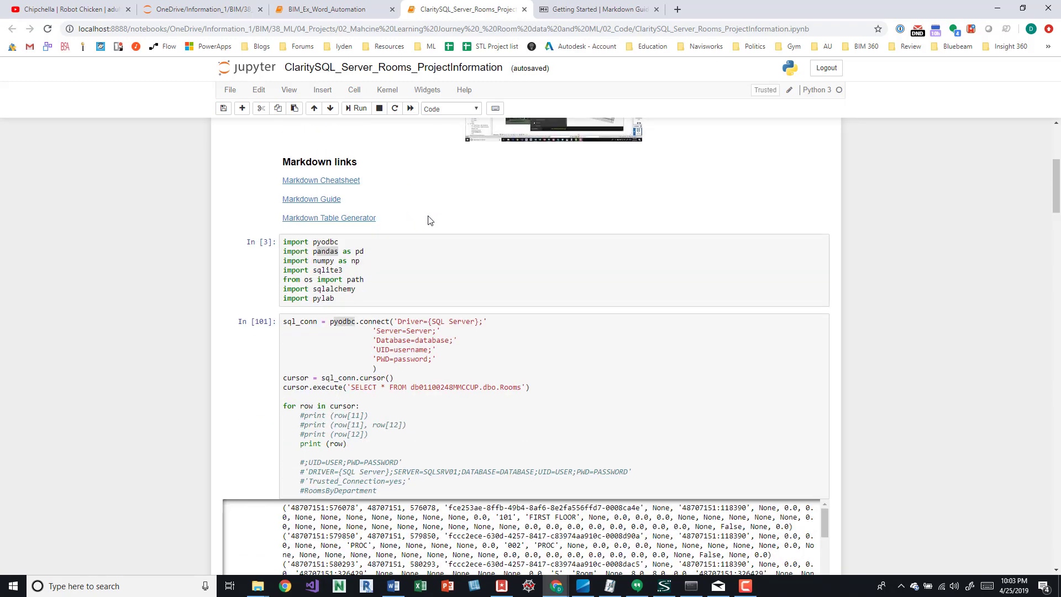
mouse_move(477, 245)
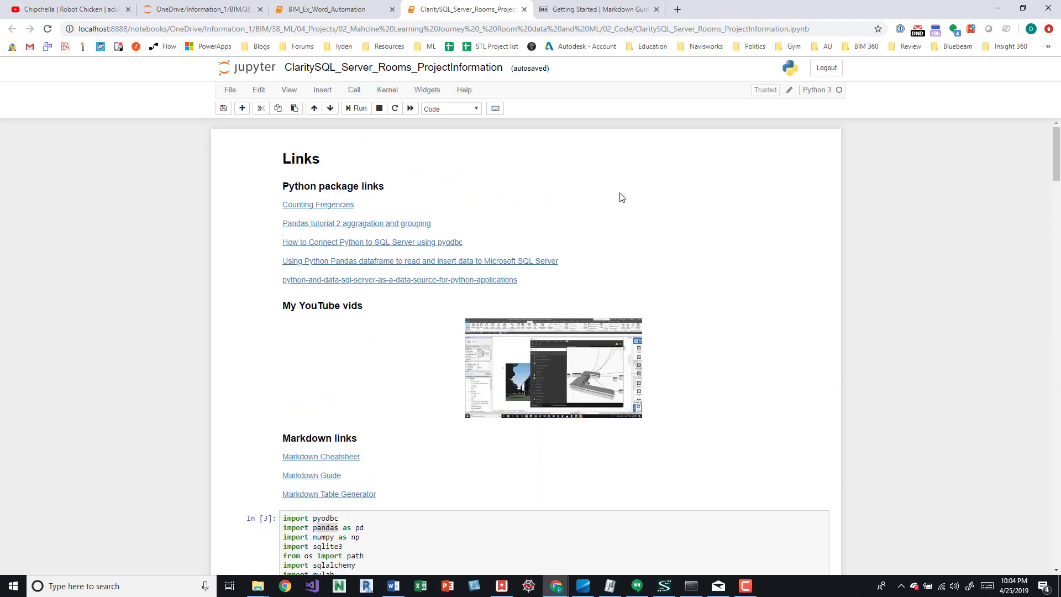
mouse_move(577, 270)
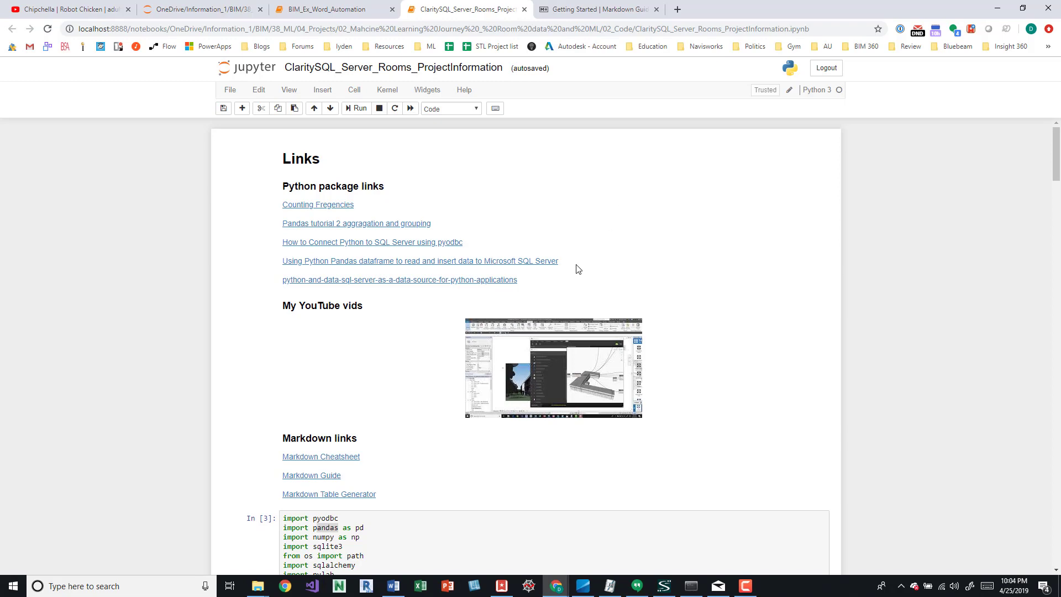
scroll("down", 3)
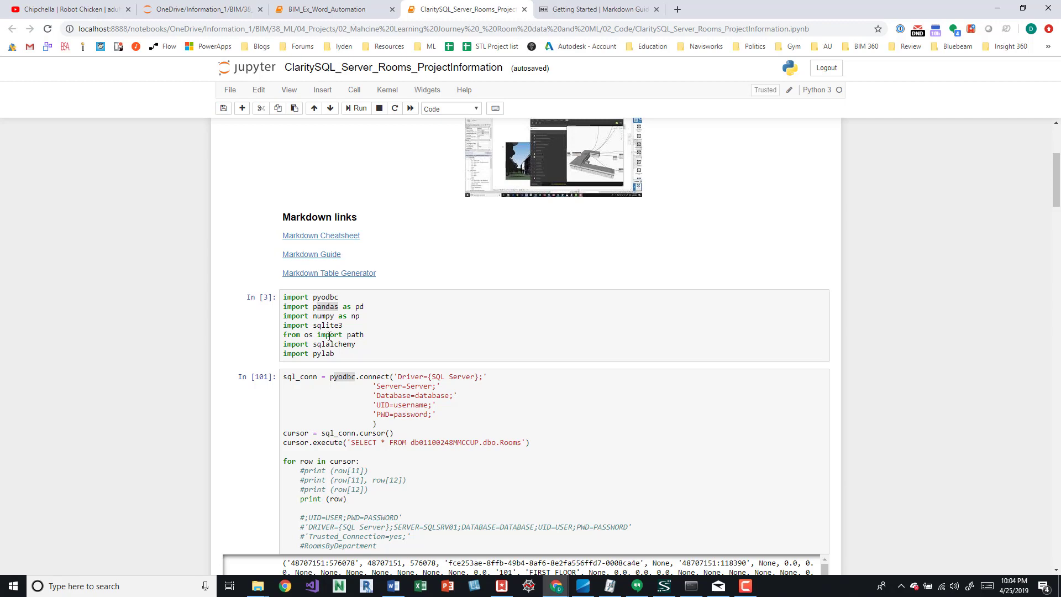
mouse_move(530, 319)
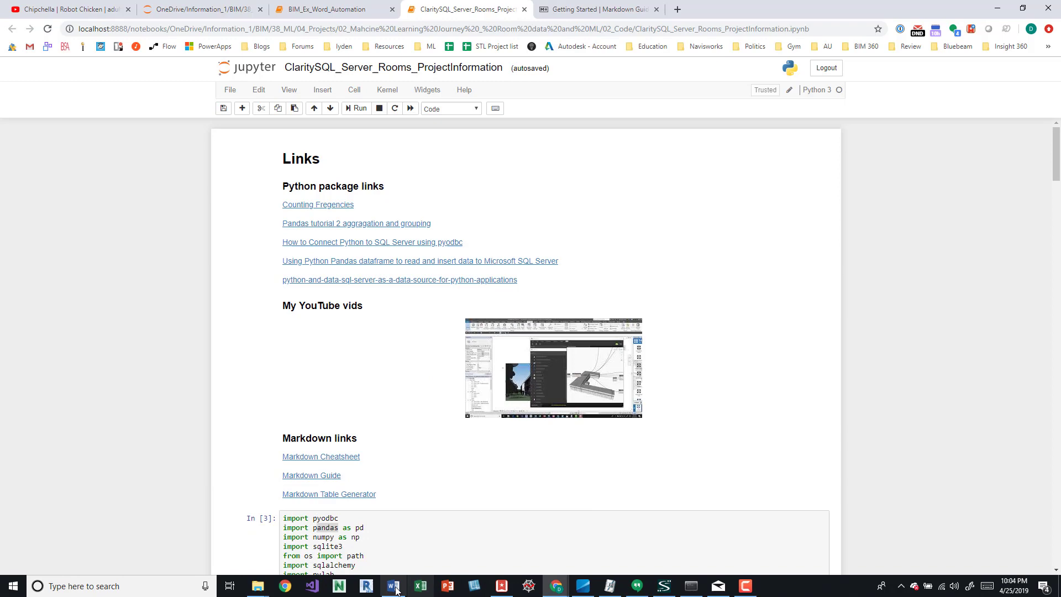
Bring the Word checklist forward and place the cursor on the episode 06 line.
left_click(393, 586)
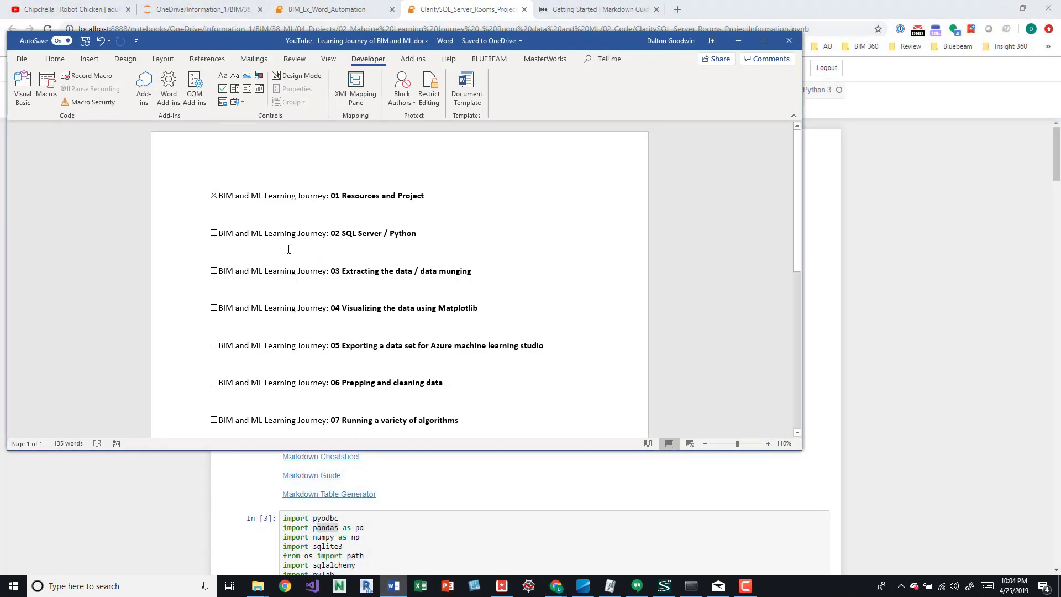
double_click(372, 232)
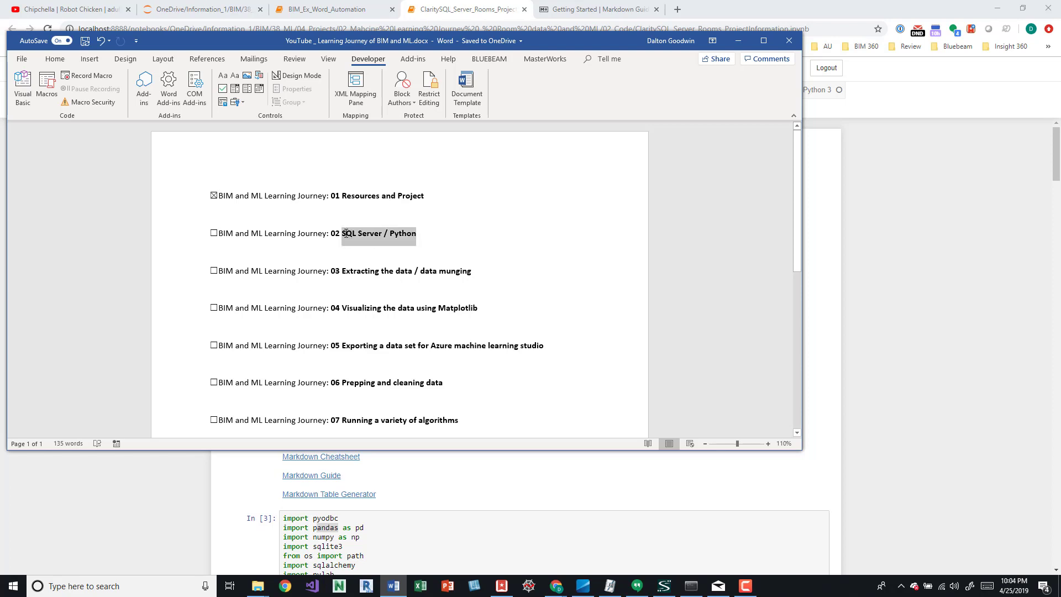
left_click(420, 271)
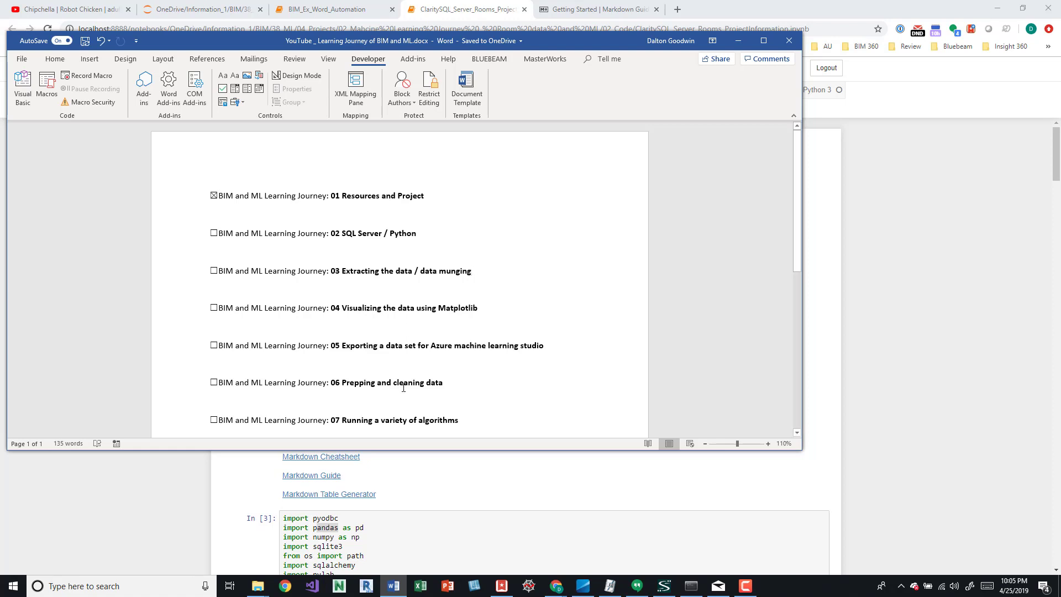
double_click(386, 382)
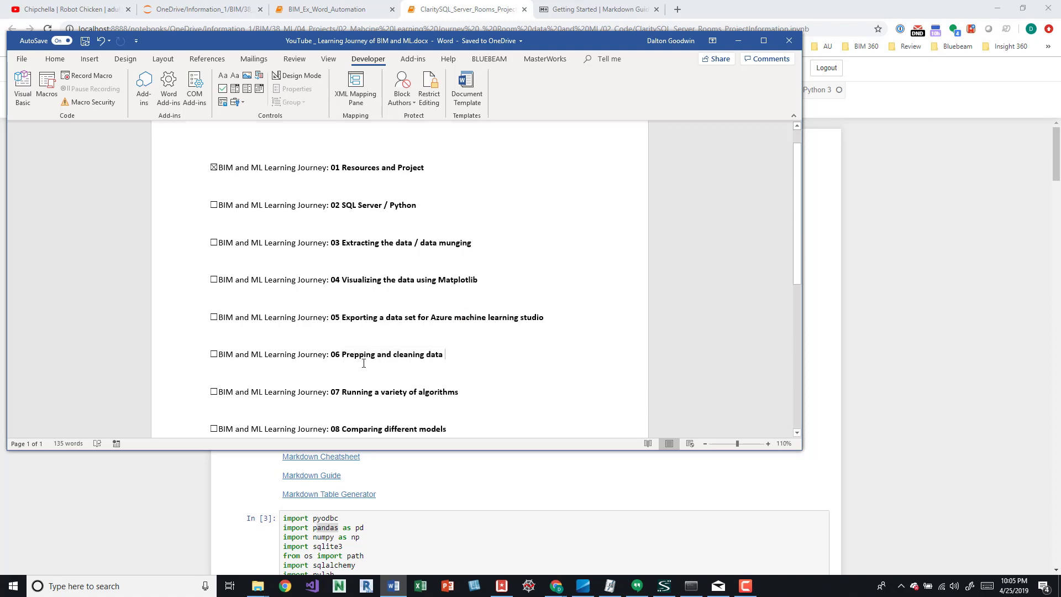
Copy the 06 Prepping and cleaning data line below item 07, then minimize Word.
triple_click(389, 354)
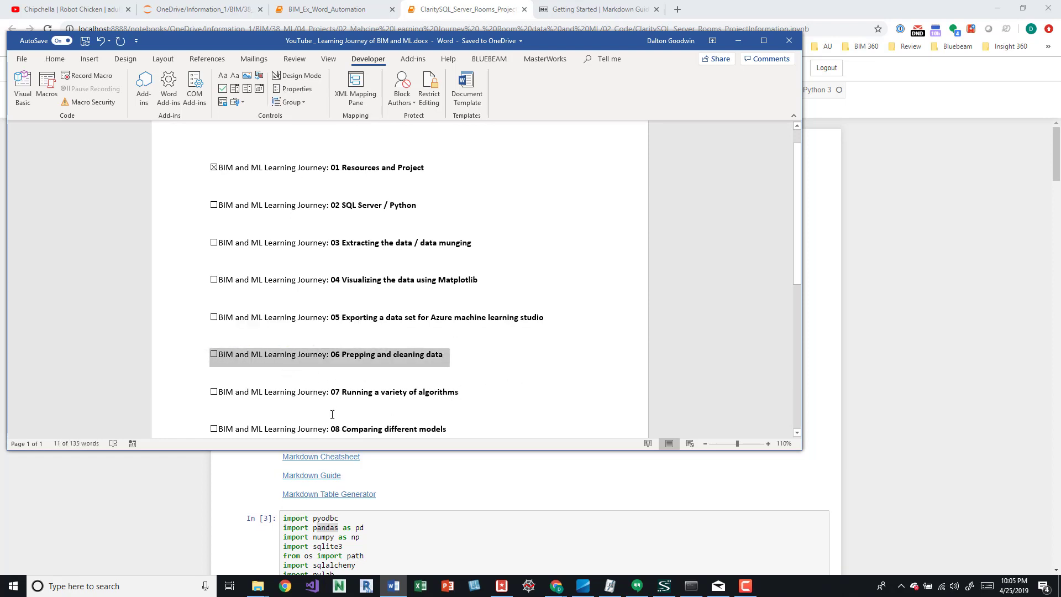
key("ctrl+v")
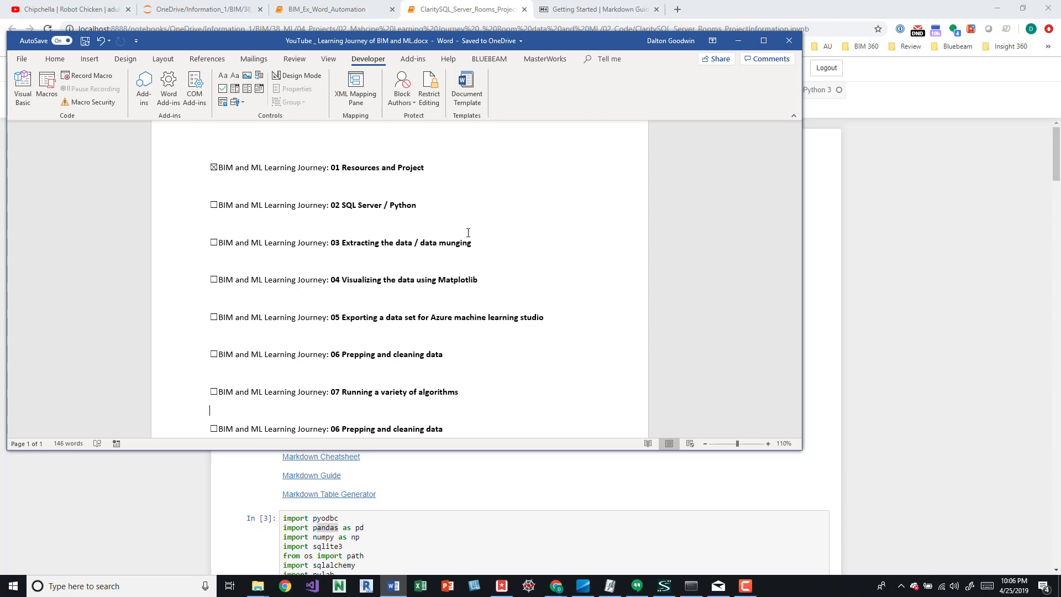
scroll("down", 3)
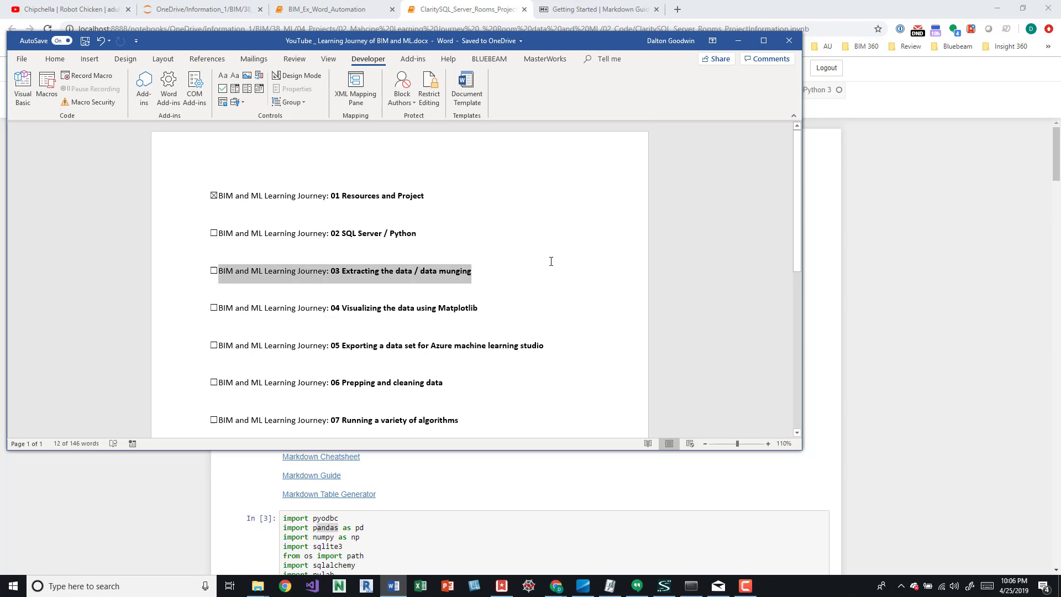
left_click(464, 9)
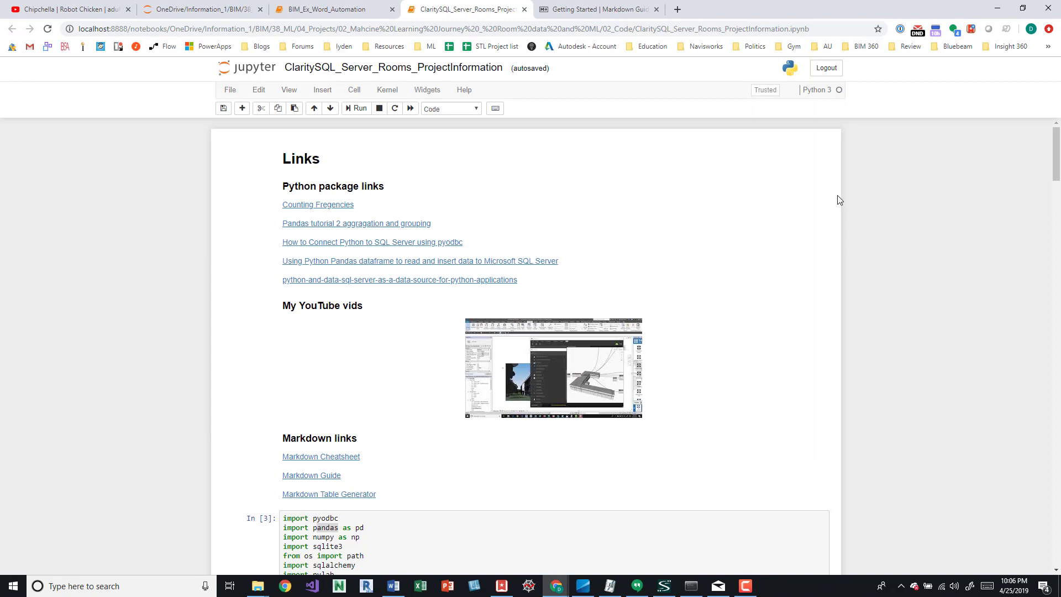
scroll("down", 3)
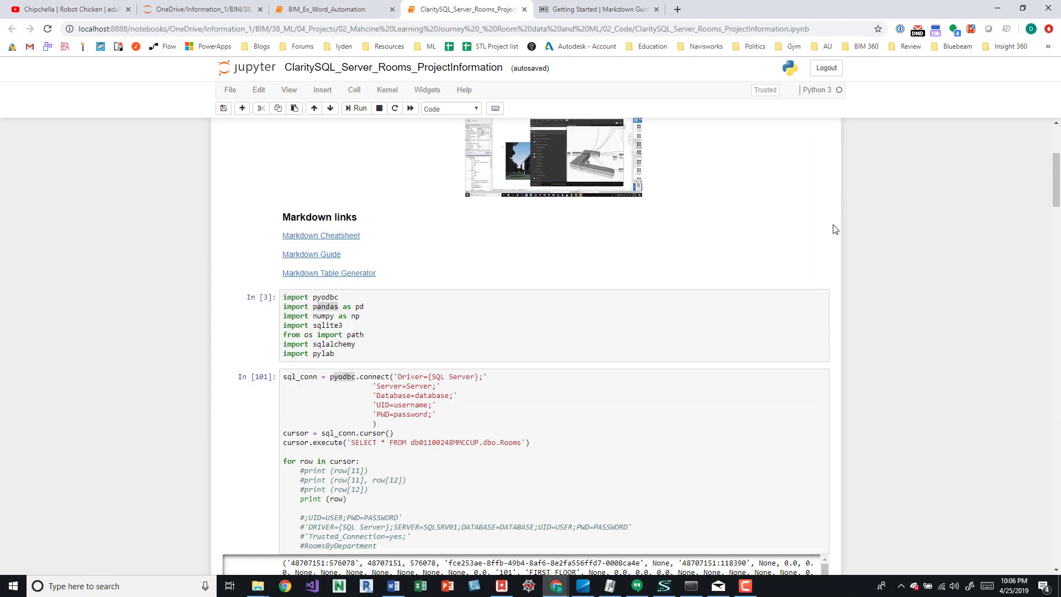